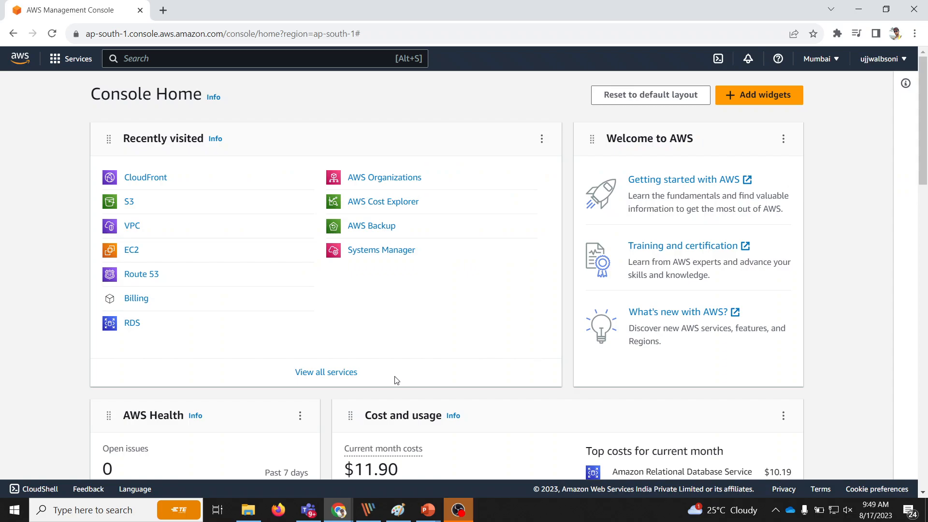
mouse_move(145, 177)
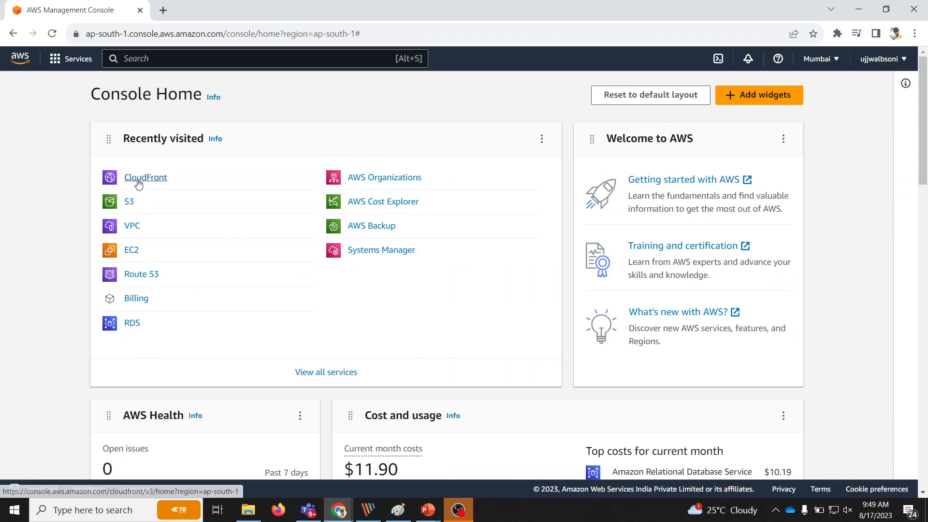
Open CloudFront distribution E2MQRTLZAQIAR7, review its Origins, and return to its General details.
left_click(145, 177)
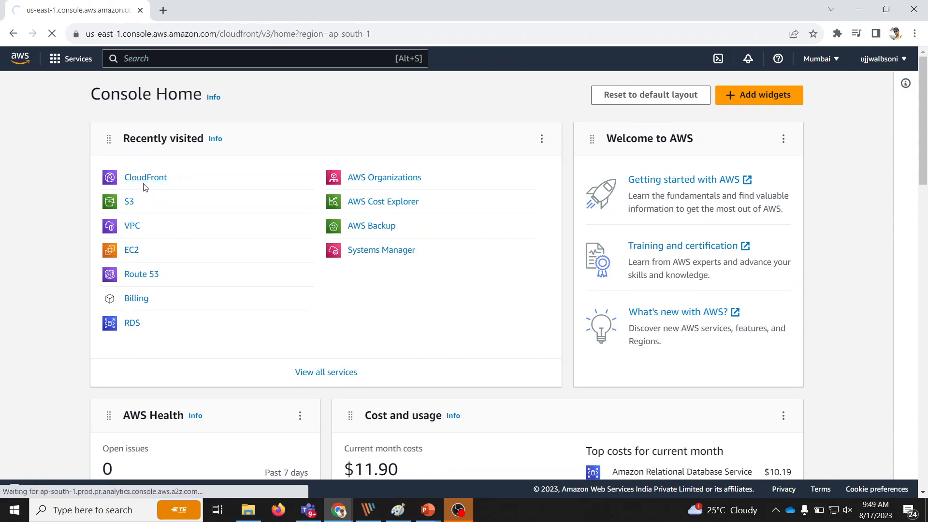
left_click(146, 177)
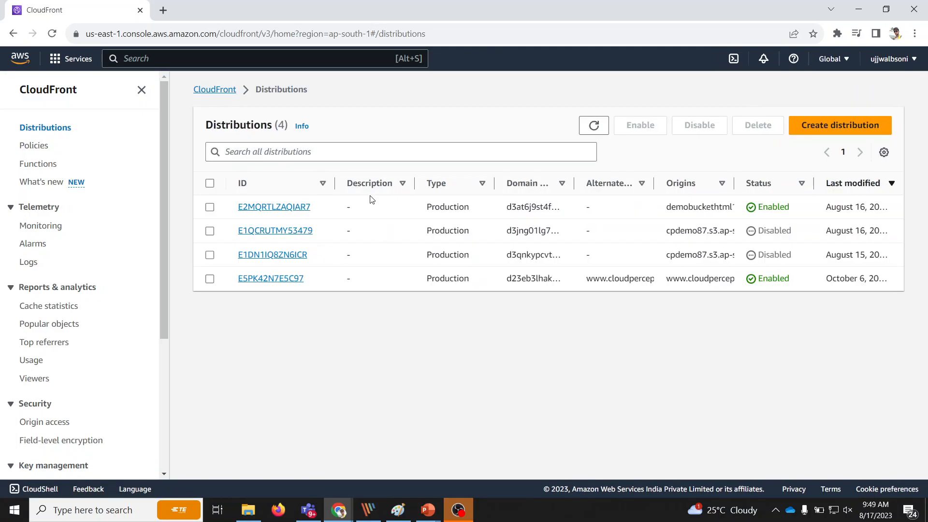
left_click(274, 206)
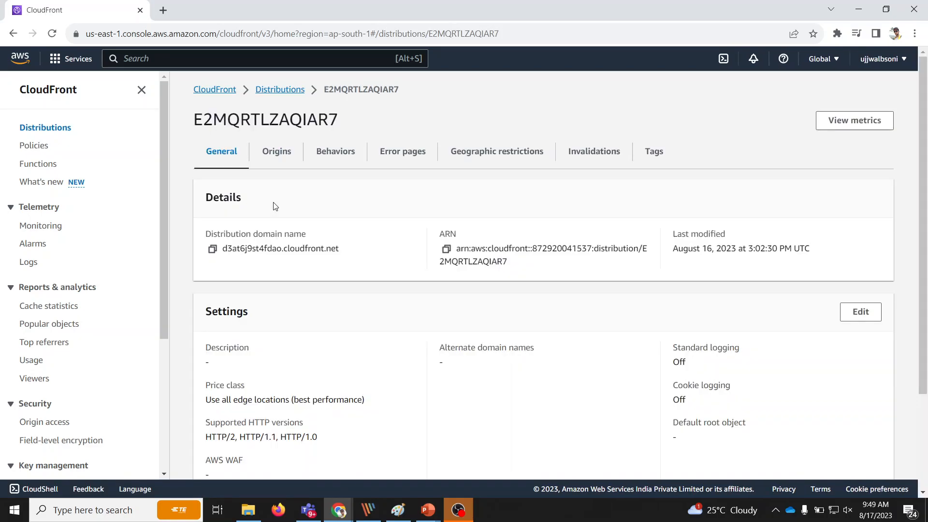
mouse_move(276, 151)
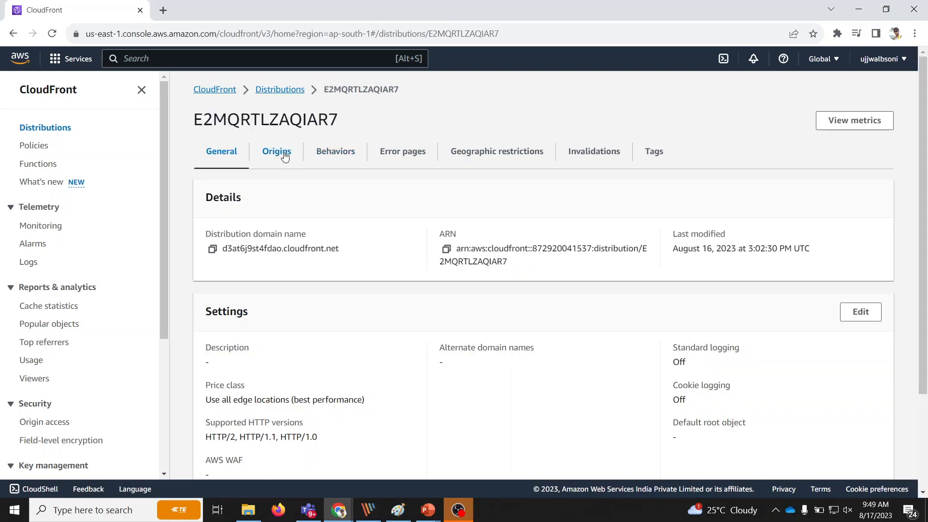
left_click(277, 151)
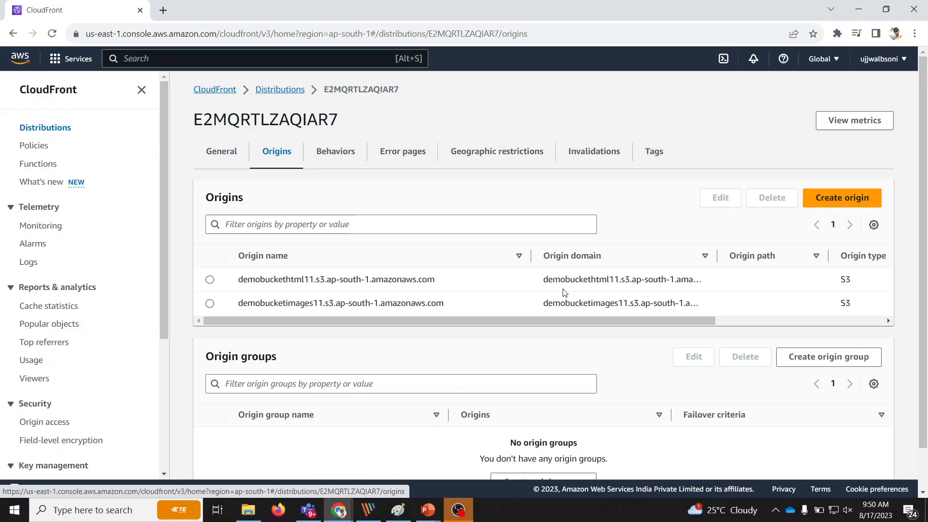
left_click(222, 151)
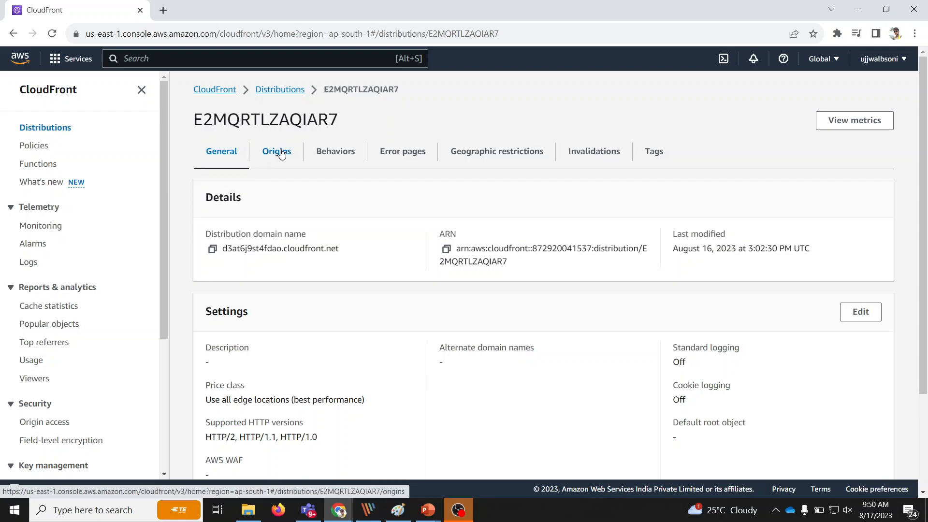
Copy the distribution domain name and start a new Chrome tab to load index.html.
left_click(212, 248)
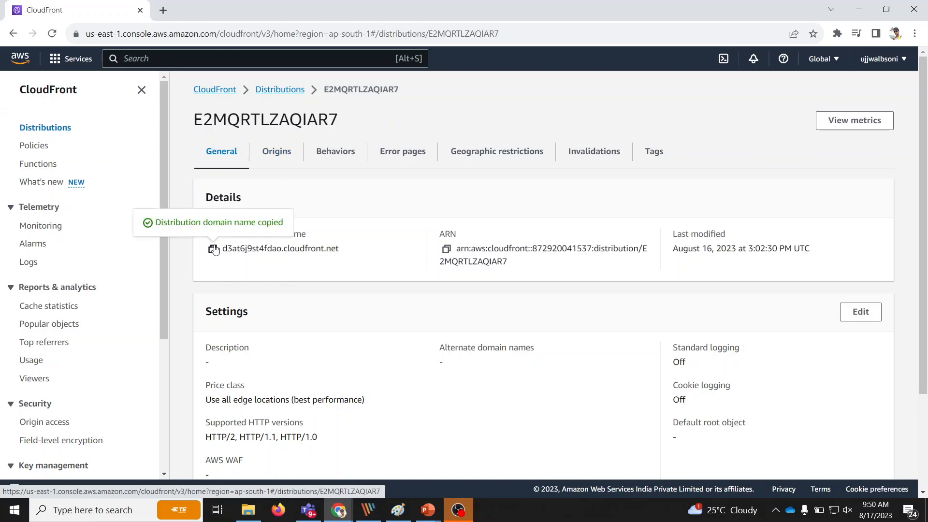
mouse_move(203, 170)
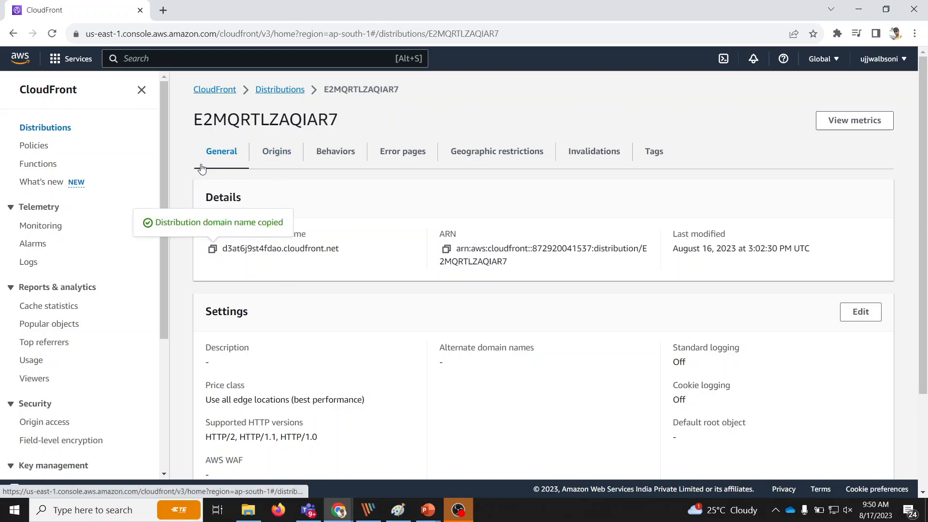
left_click(219, 10)
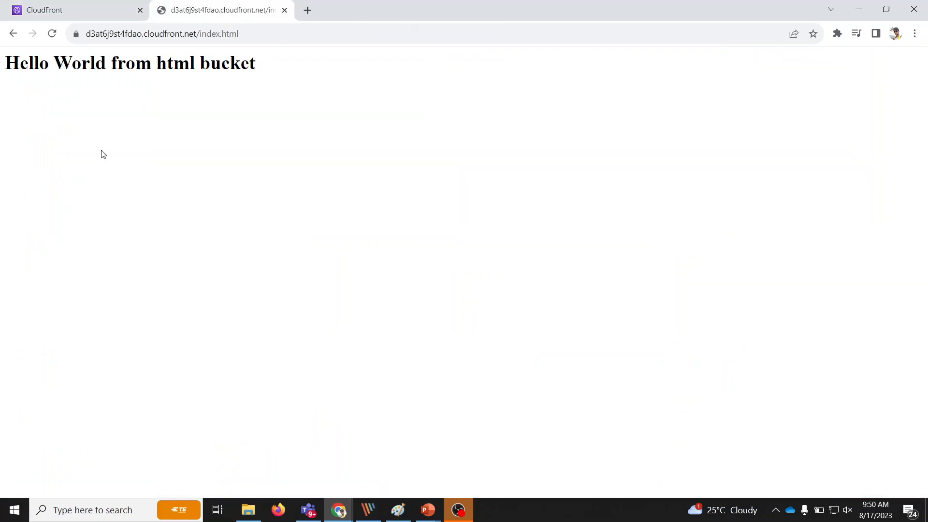
mouse_move(153, 52)
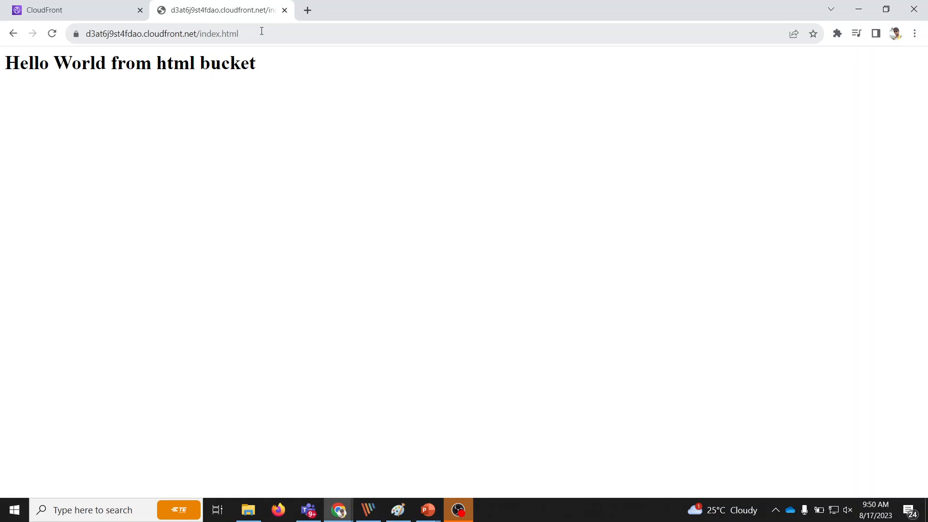
mouse_move(332, 191)
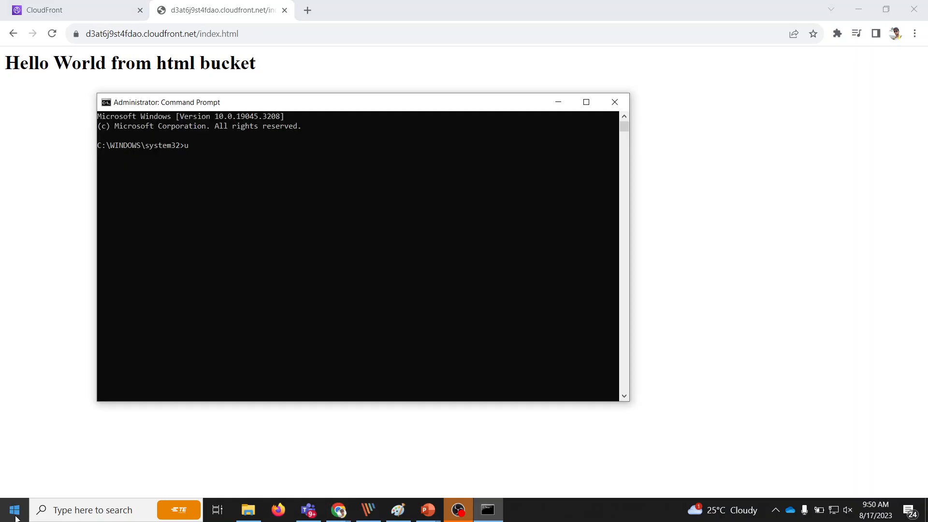
mouse_move(558, 102)
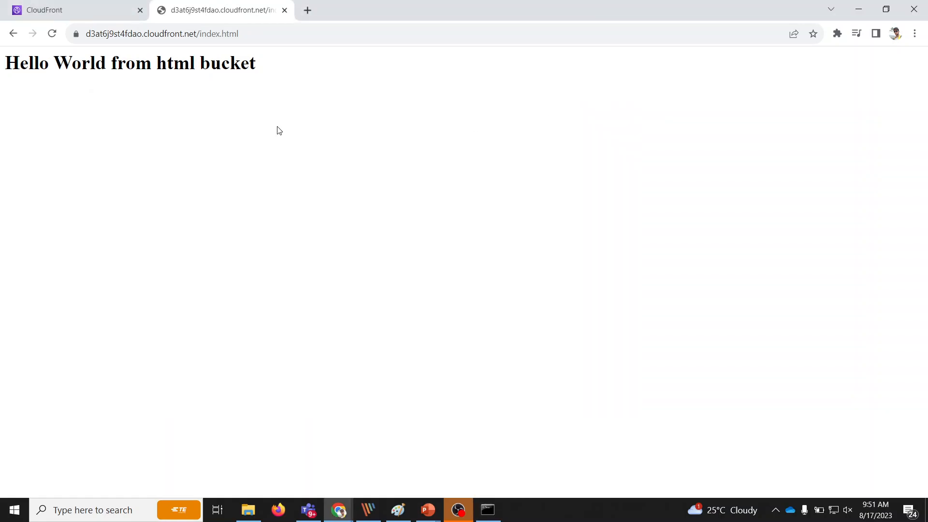
Go to the account's Security credentials page and scroll to the CloudFront key pairs section.
left_click(71, 10)
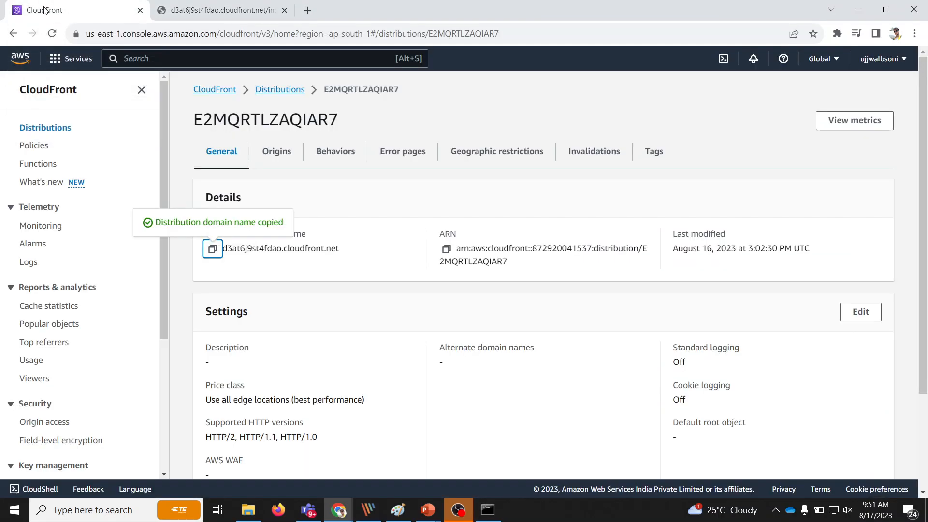
left_click(881, 59)
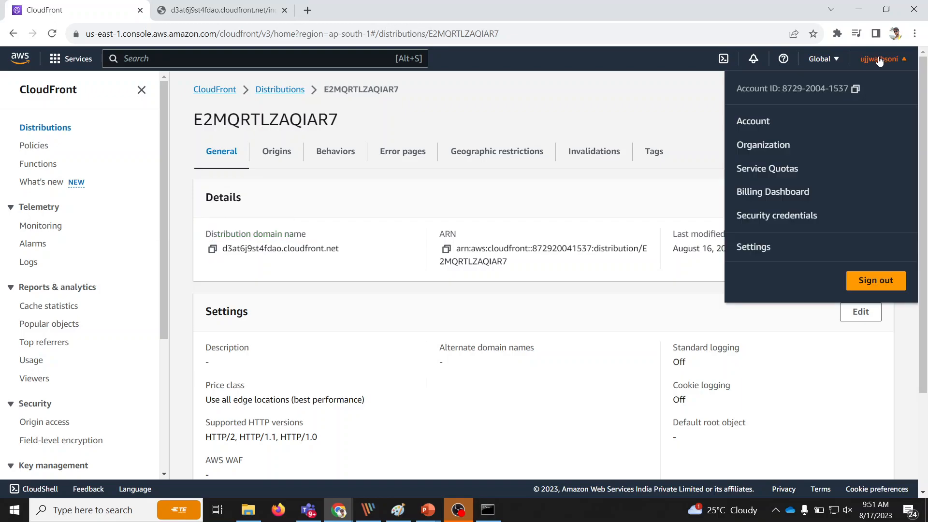
mouse_move(752, 247)
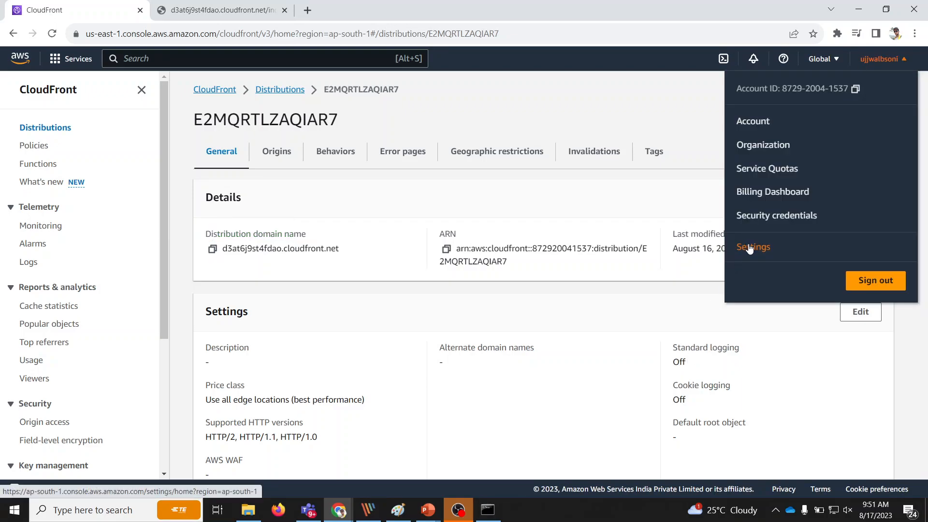
left_click(753, 247)
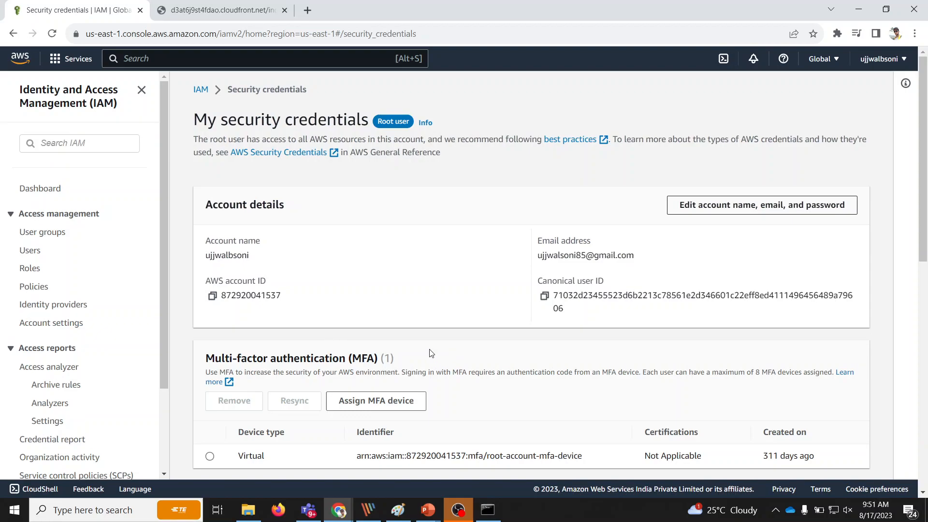
scroll("down", 3)
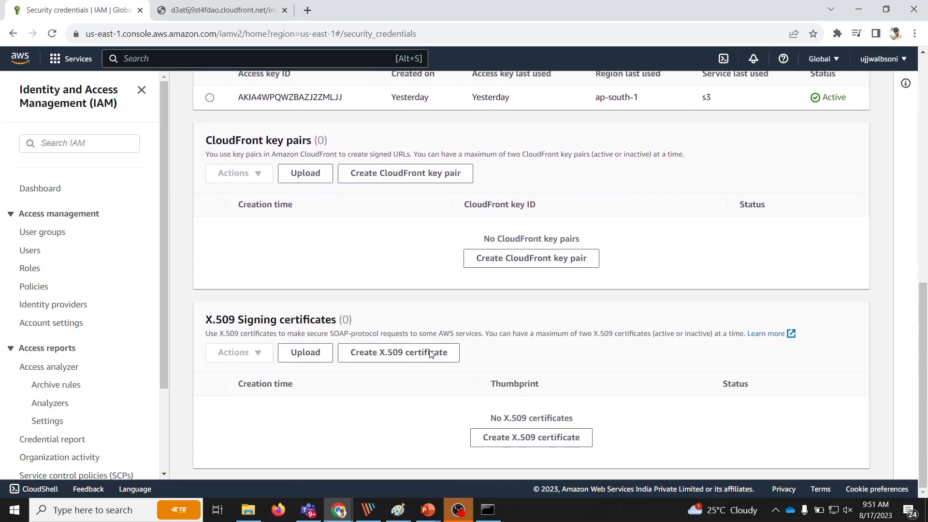
mouse_move(246, 183)
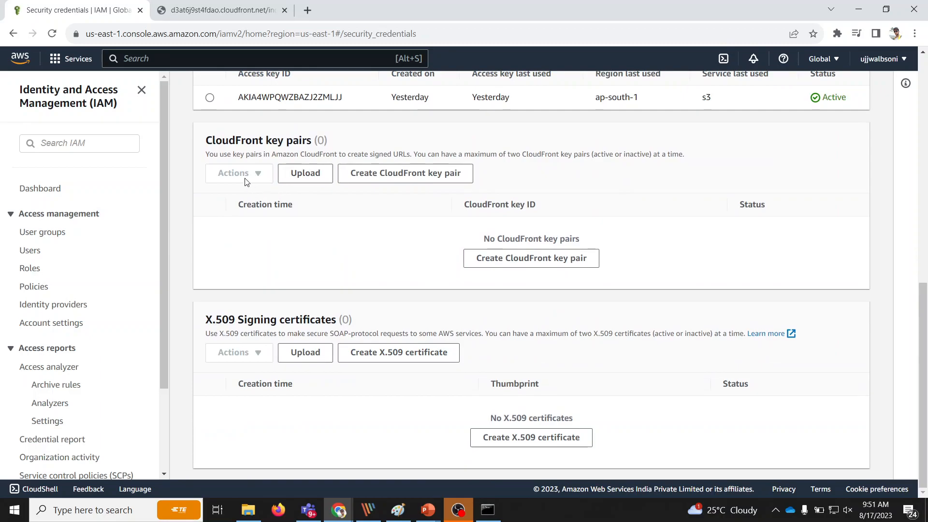
mouse_move(556, 282)
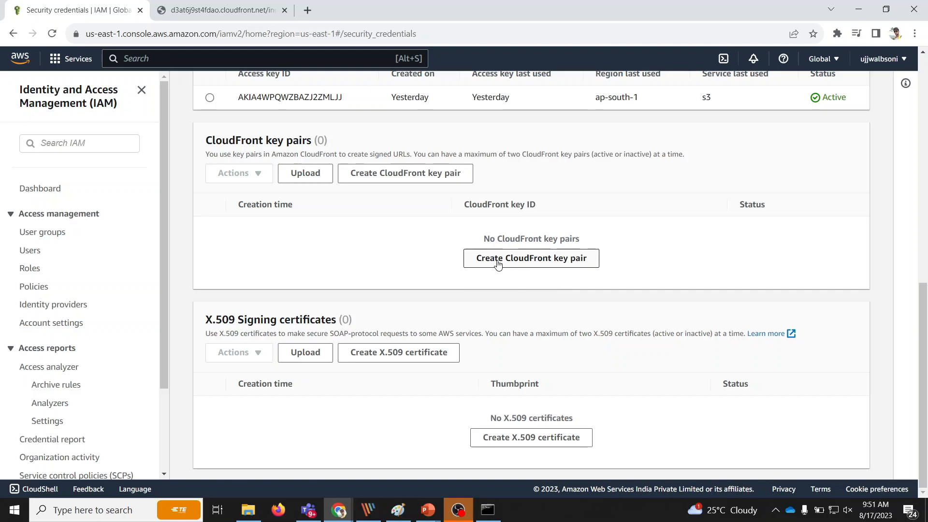
Create a CloudFront key pair and download both its private and public key files.
left_click(531, 258)
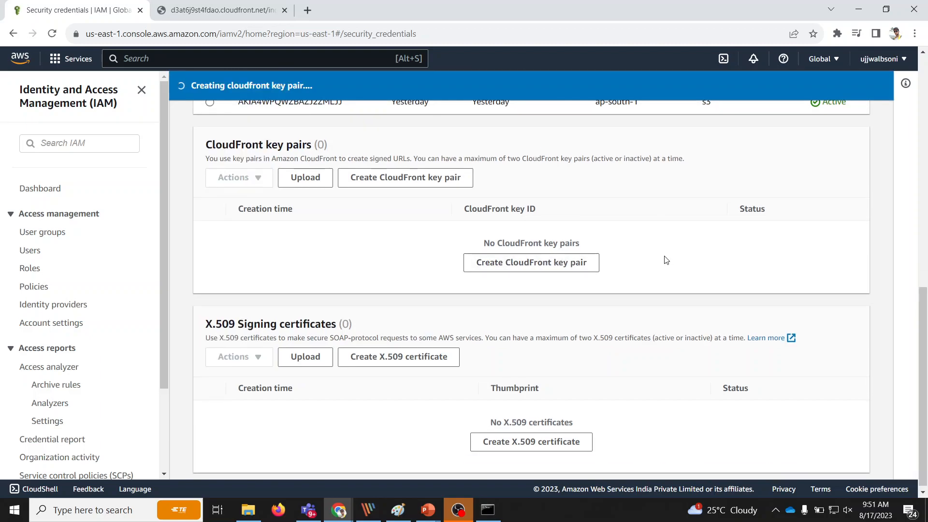
left_click(530, 262)
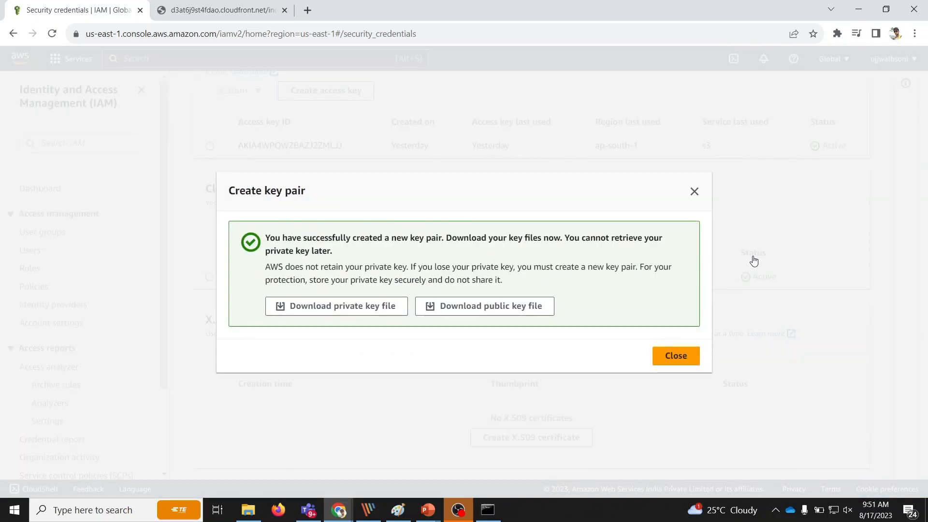
mouse_move(417, 330)
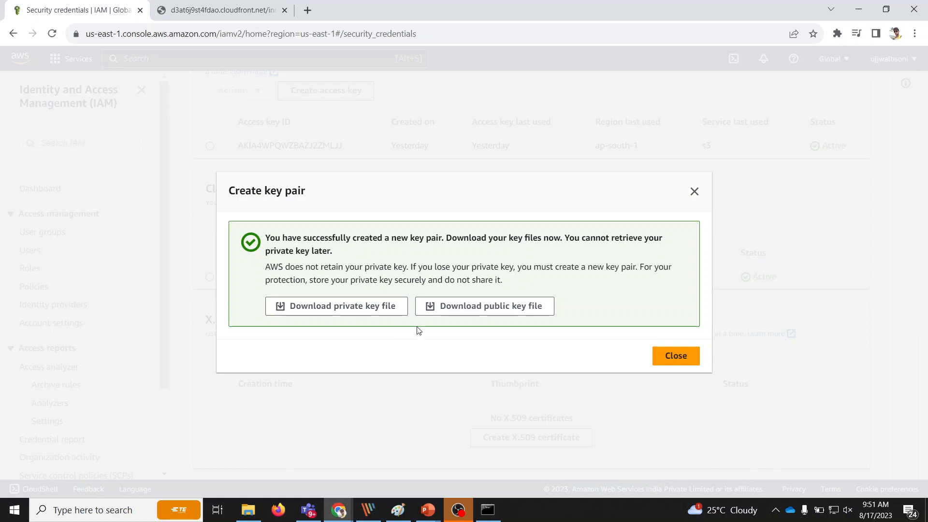
left_click(336, 306)
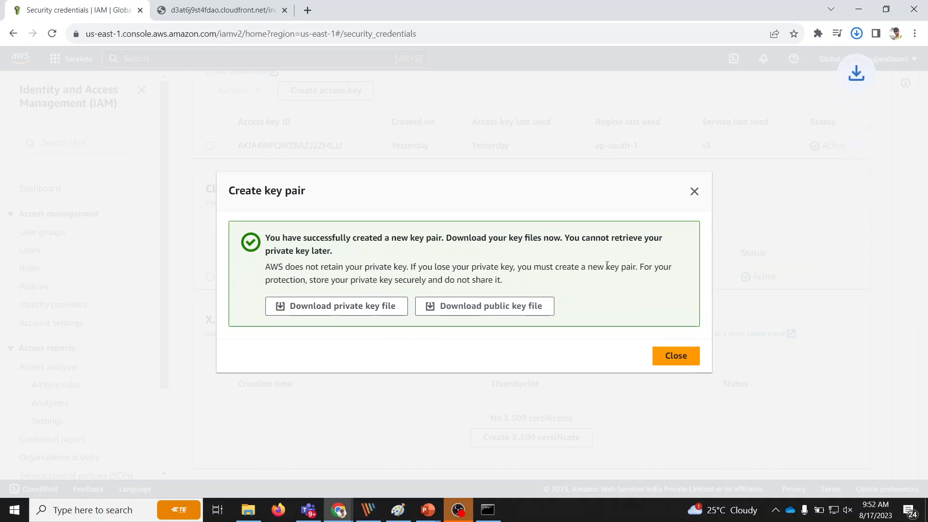
left_click(484, 306)
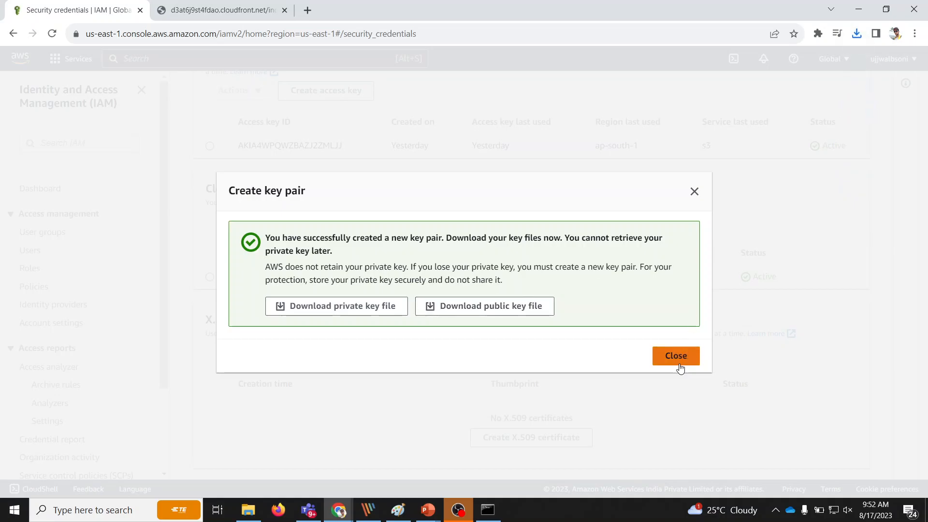
left_click(675, 356)
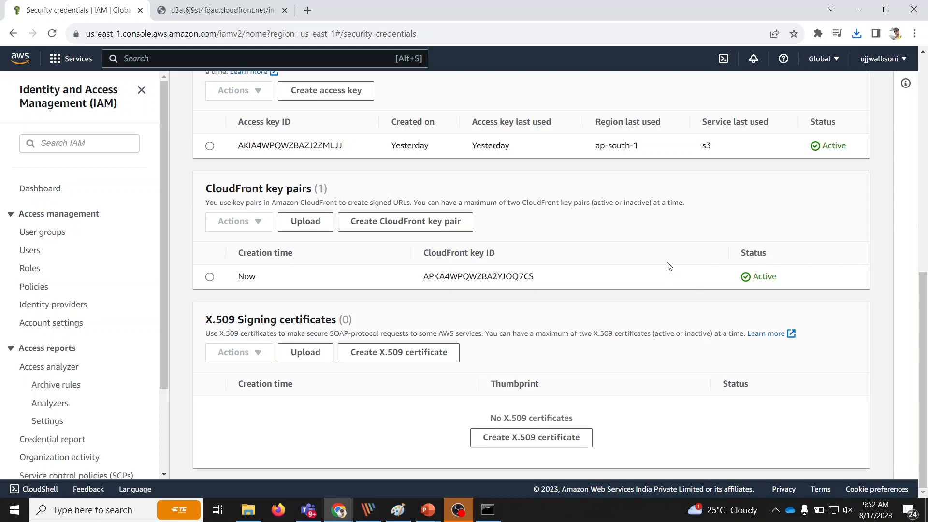
Change the Command Prompt directory to C:\keys.
left_click(486, 510)
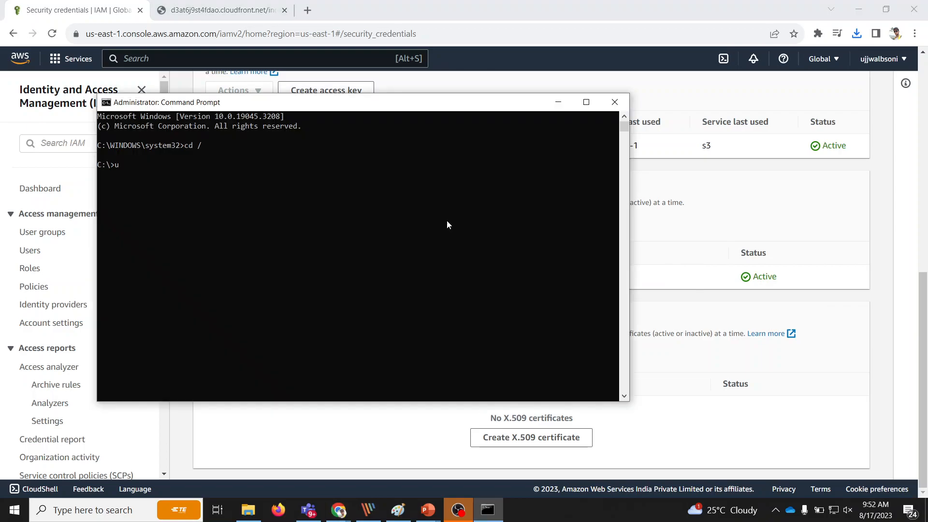
key("Backspace")
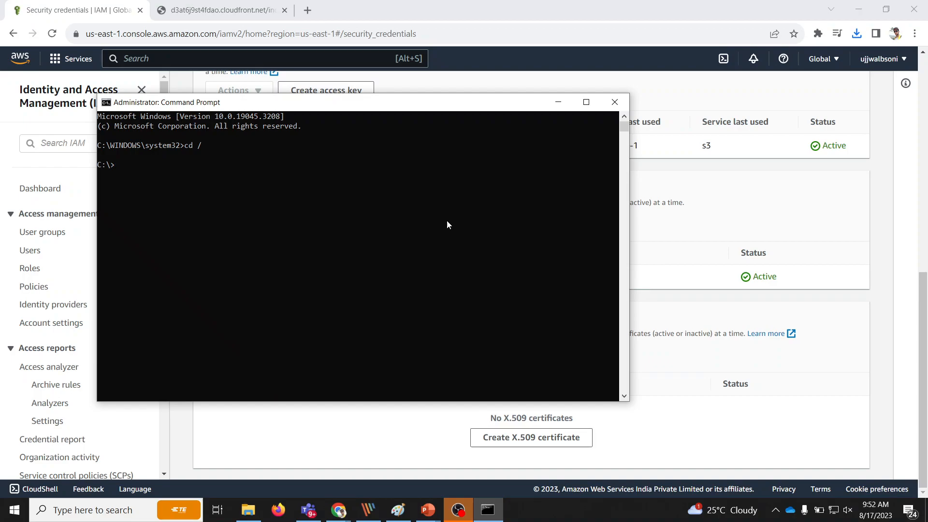
type("cdk")
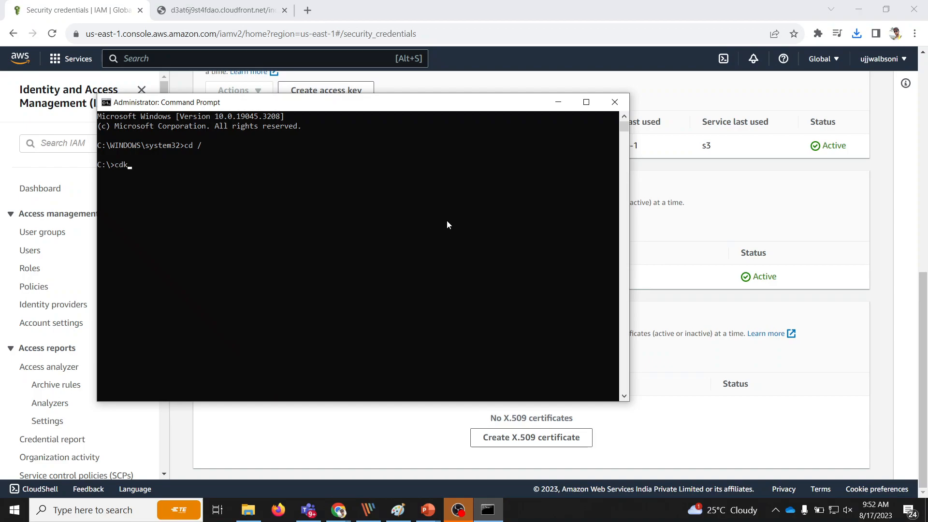
type("keys")
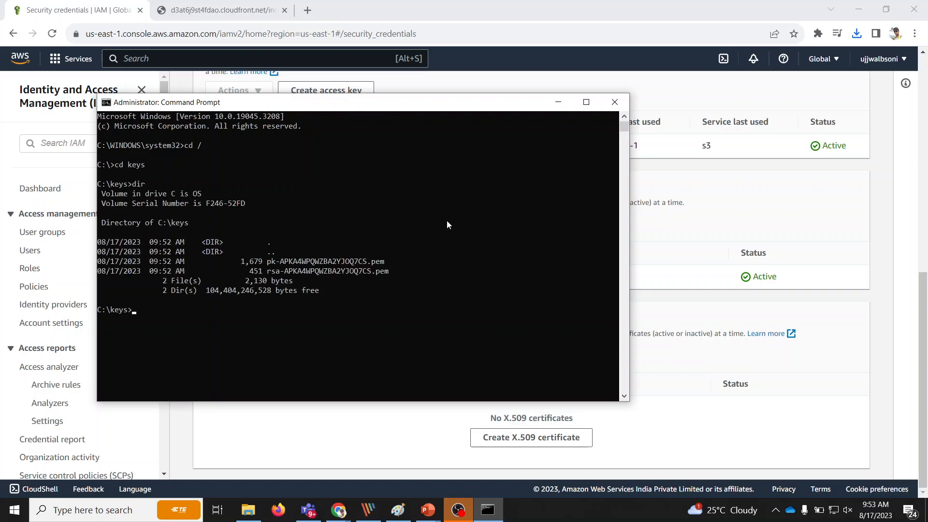
mouse_move(411, 188)
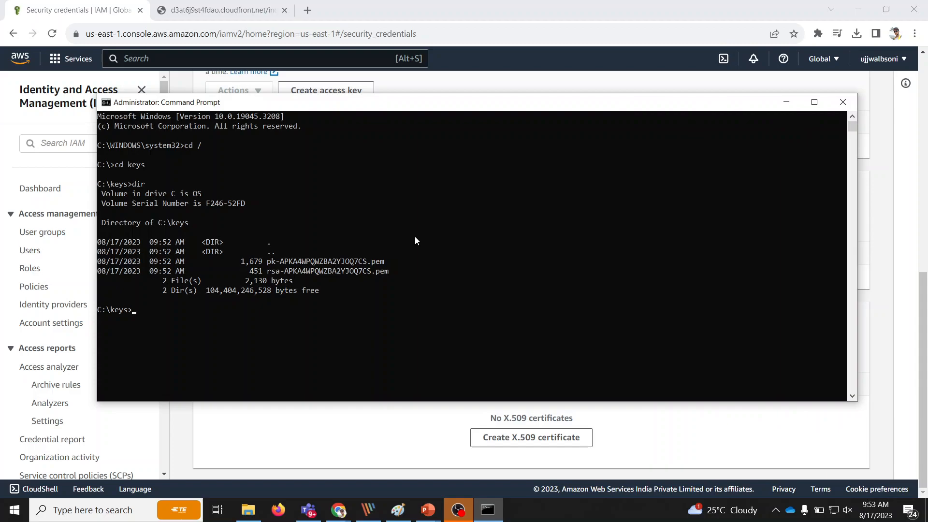
Begin typing the aws cloudfront sign command up to the --url option.
type("aws")
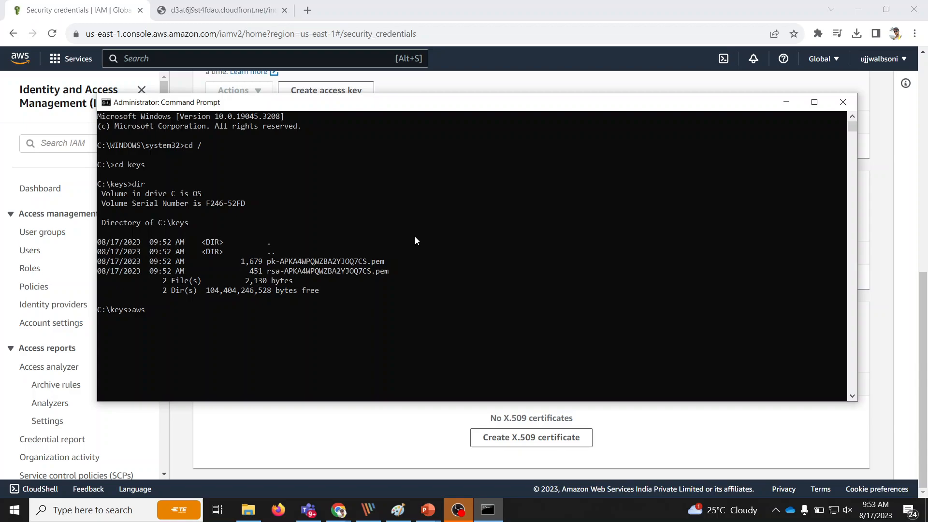
type("clou")
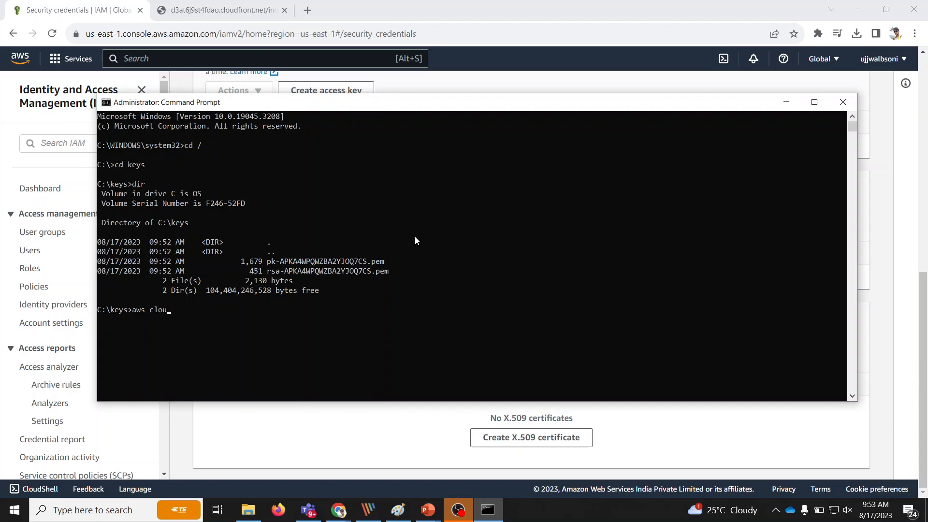
type("dfront")
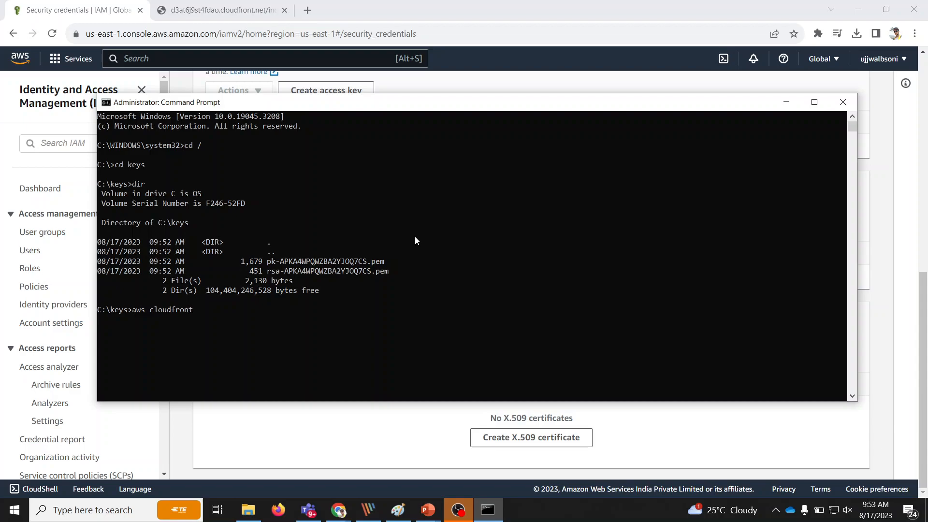
type("sign")
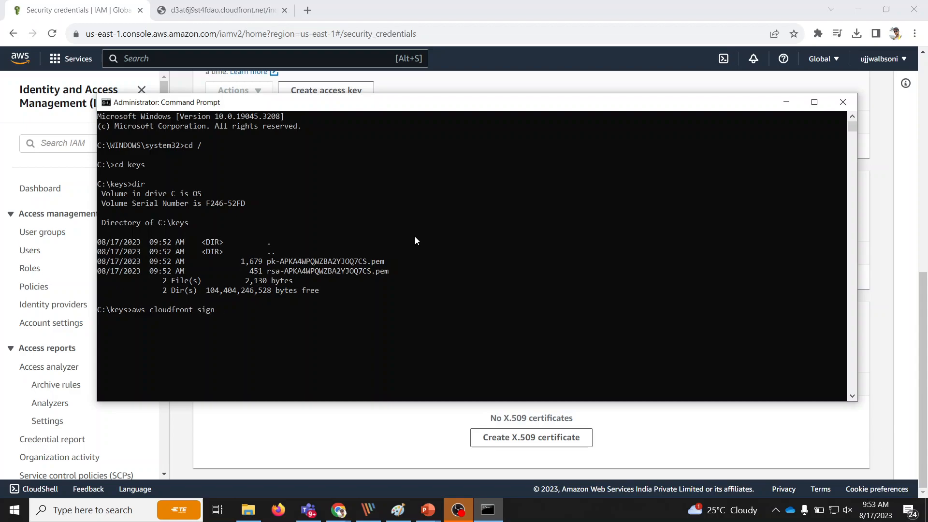
type("--url")
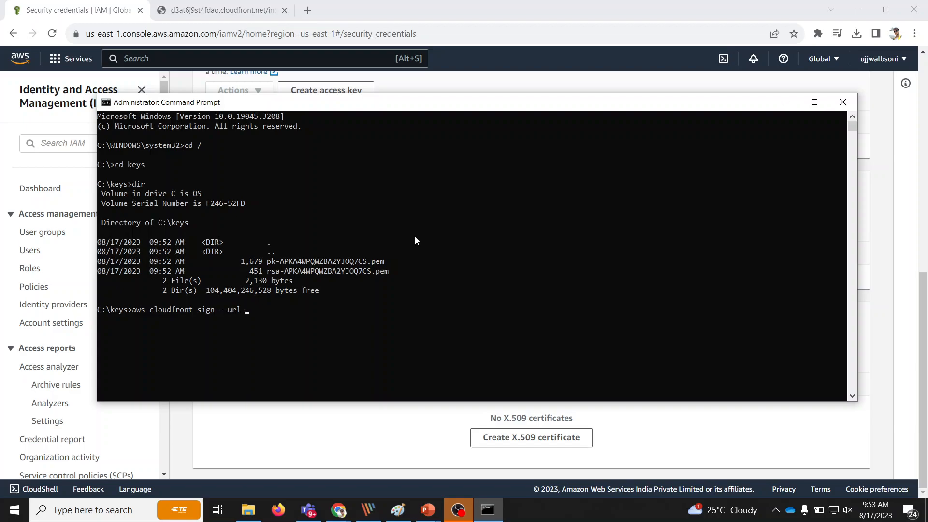
Paste the index.html CloudFront URL into the command and add the --key-pair-id option.
left_click(219, 10)
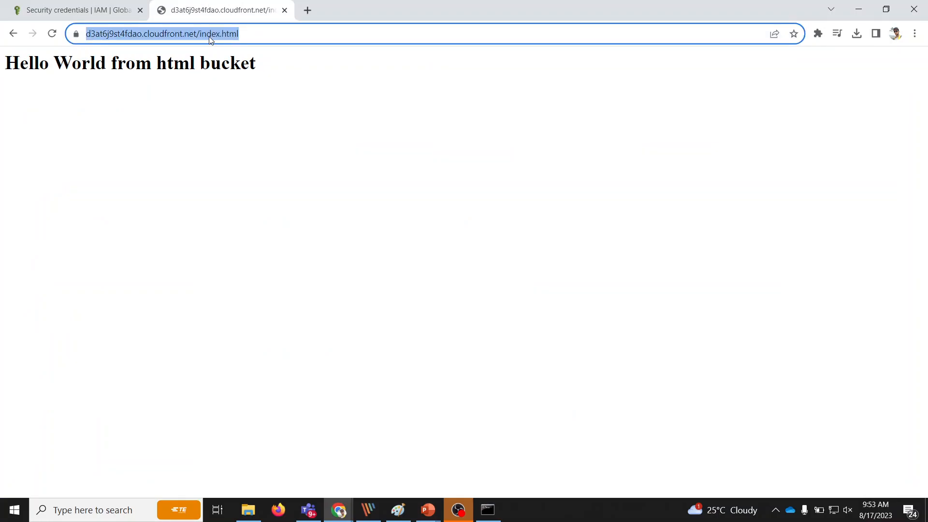
left_click(71, 10)
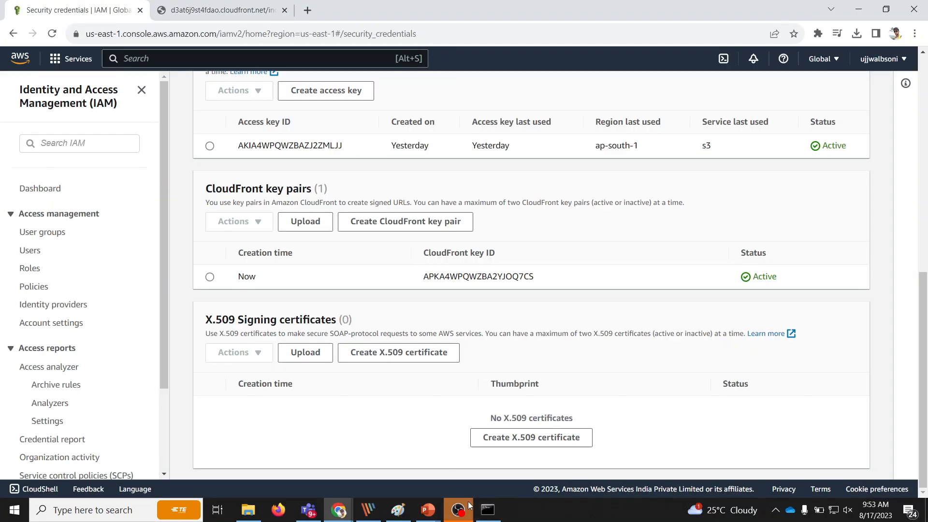
left_click(487, 509)
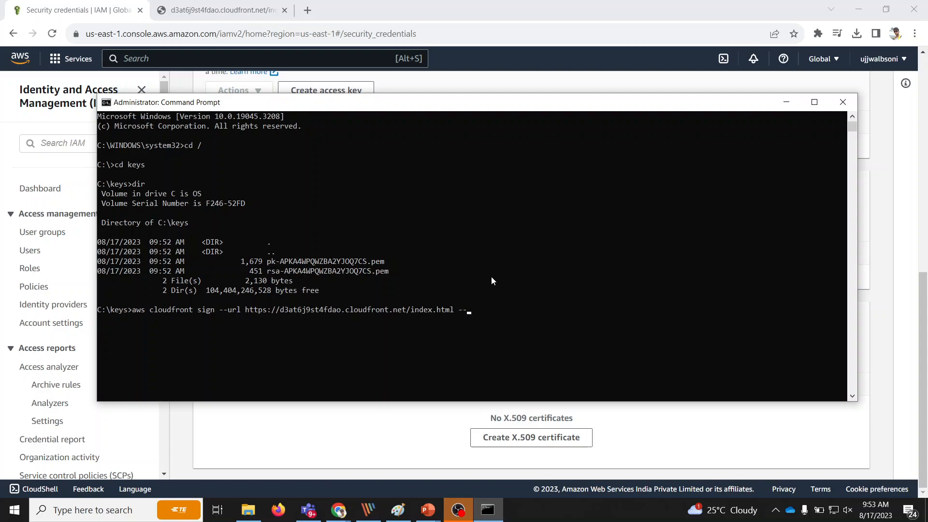
type("key")
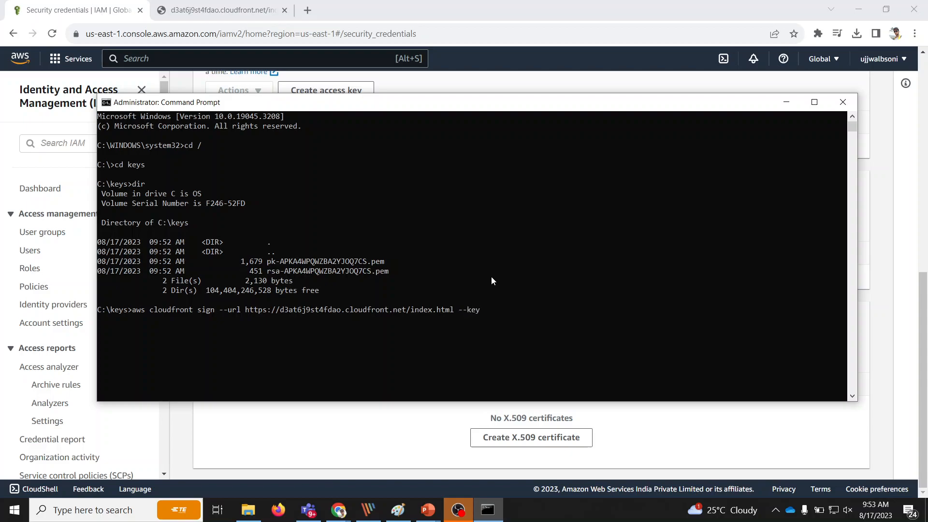
type("-")
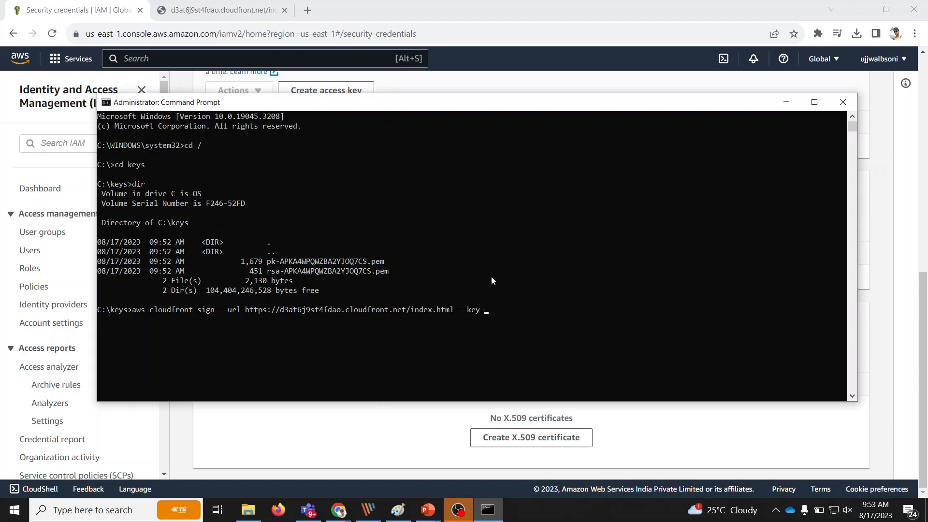
type("pair-i")
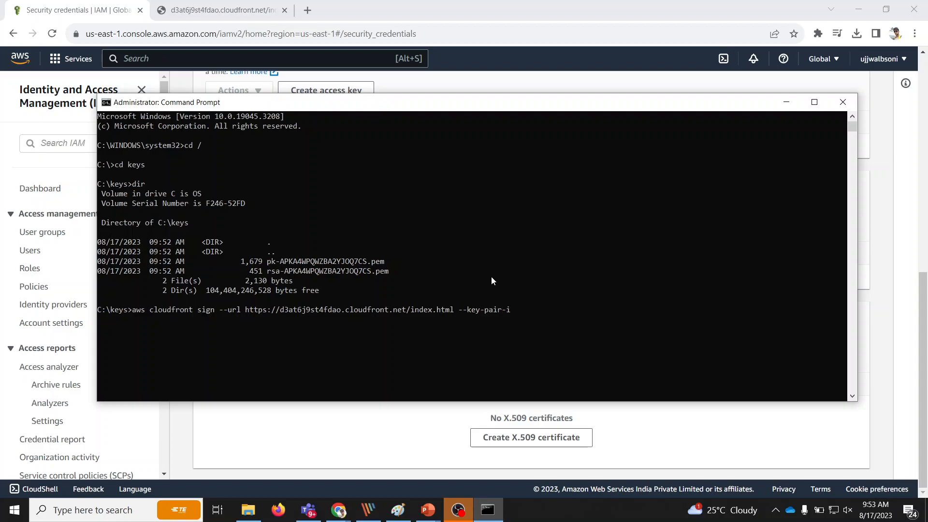
type("d")
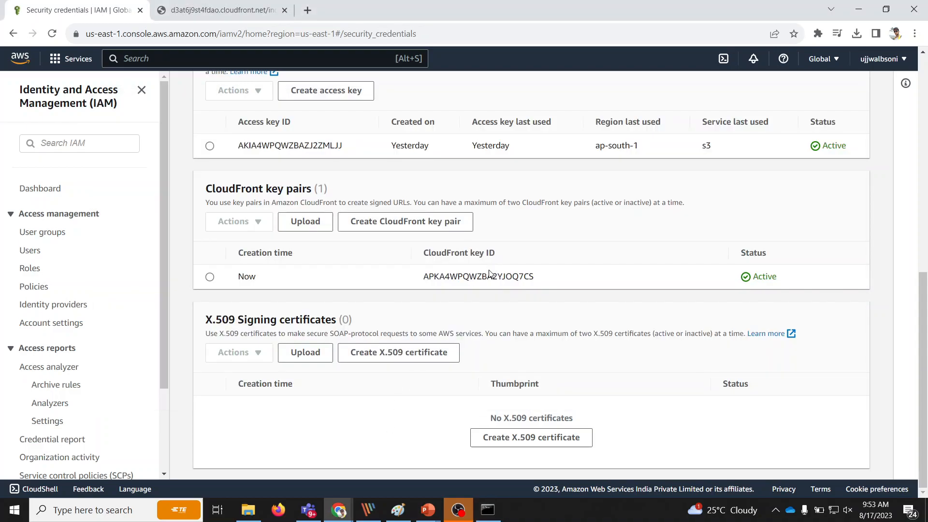
double_click(478, 276)
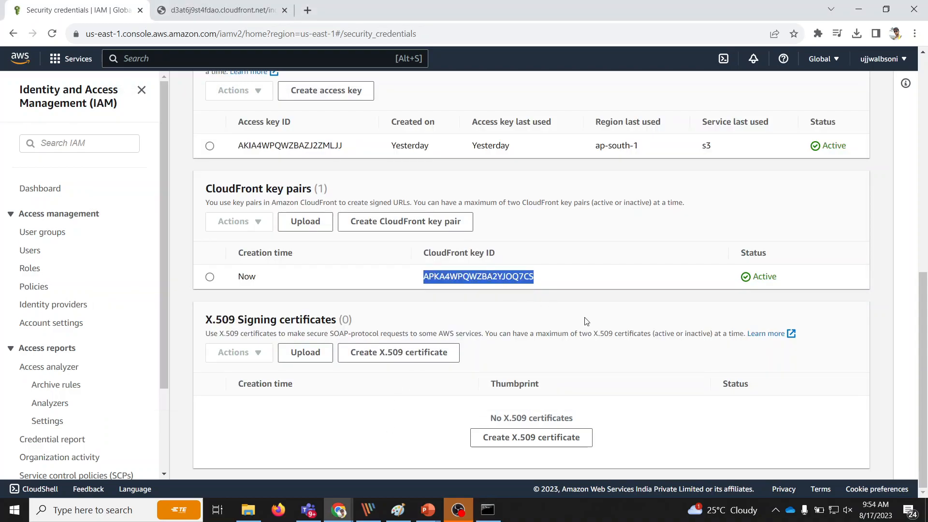
left_click(486, 509)
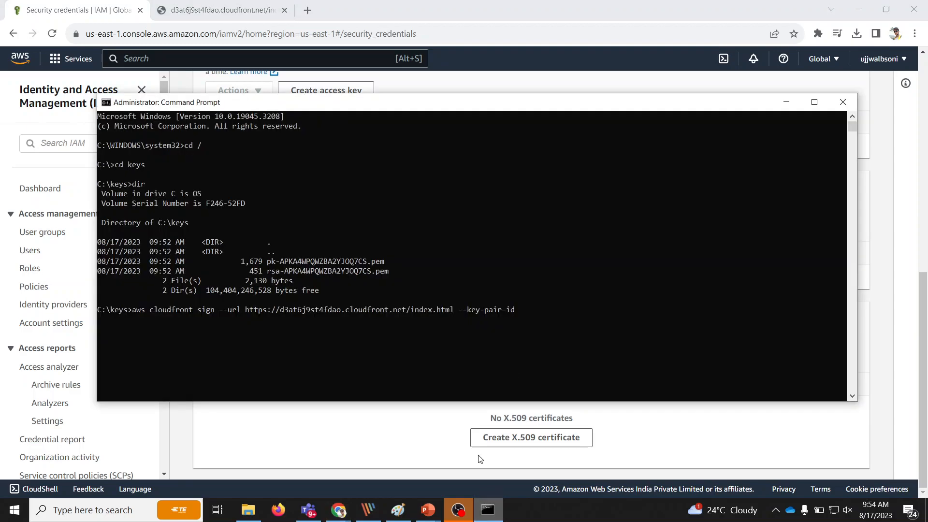
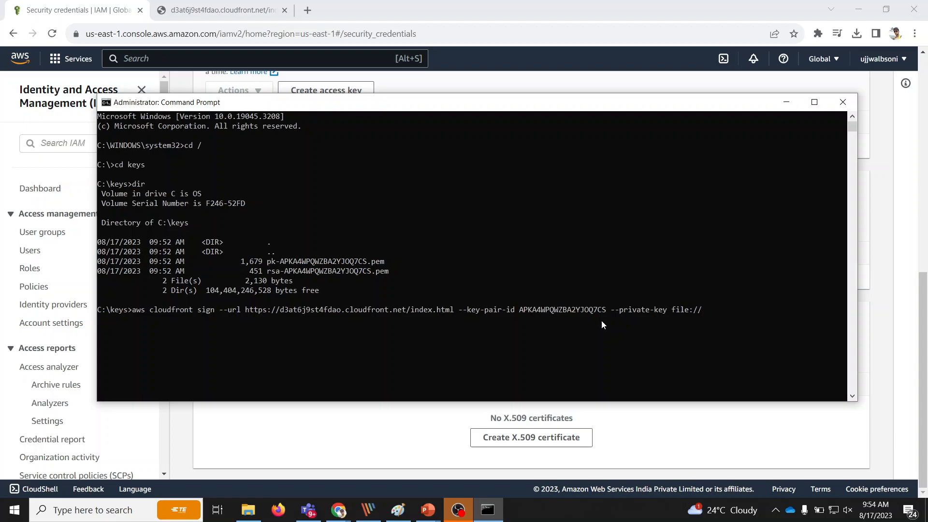
mouse_move(263, 245)
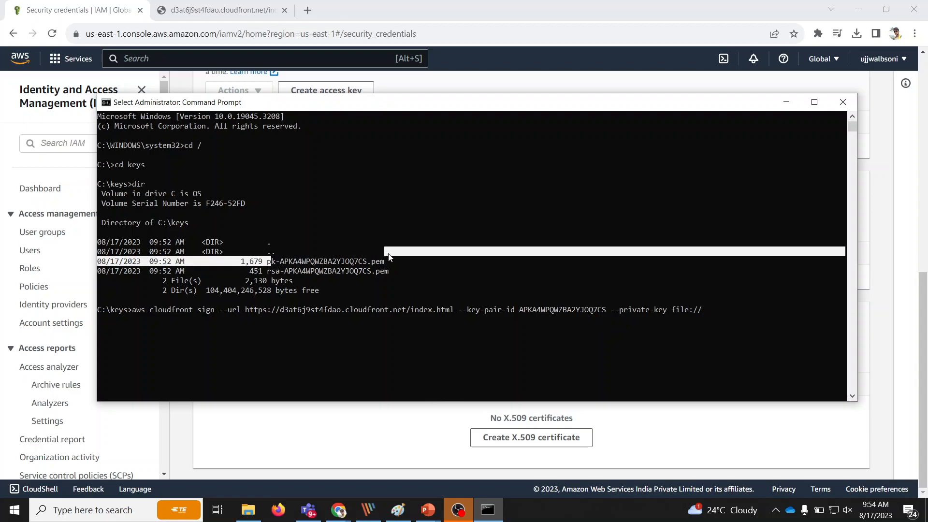
Set the private key file to pk-APKA4WPQWZBA2YJOQ7CS.pem.
left_click(383, 264)
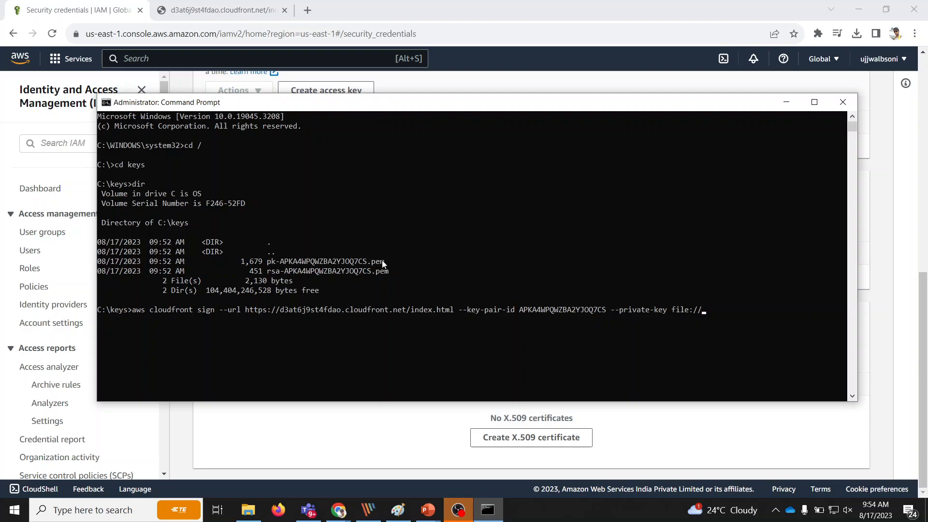
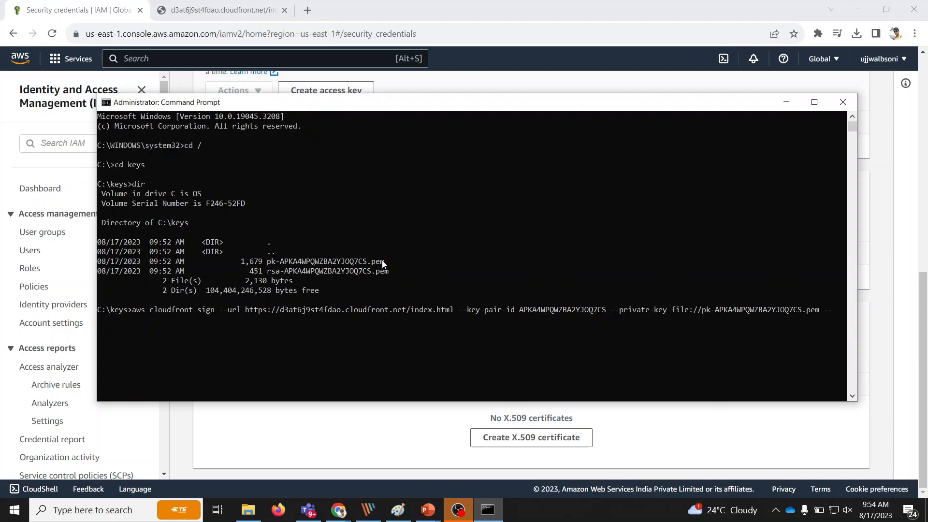
Add the --date-less-than 2023-08-18 expiry to the signing command.
type("--date-less-")
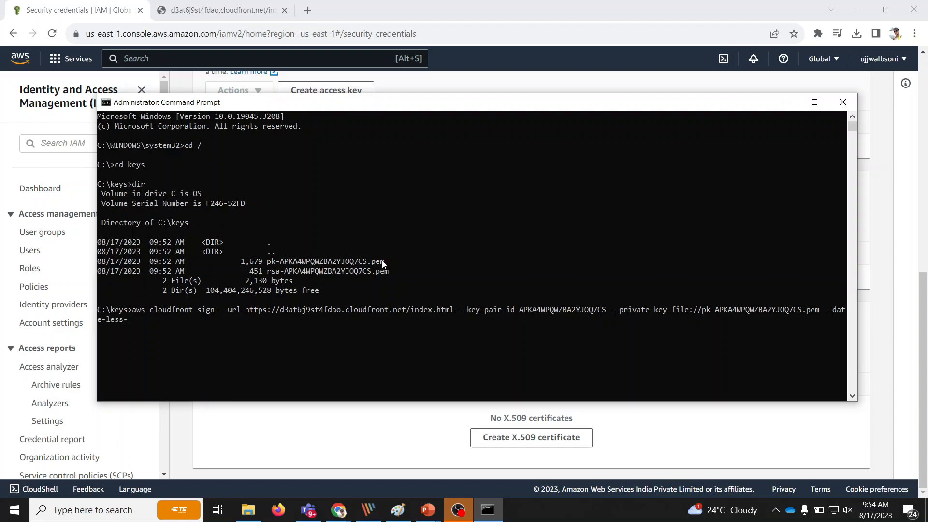
type("tha")
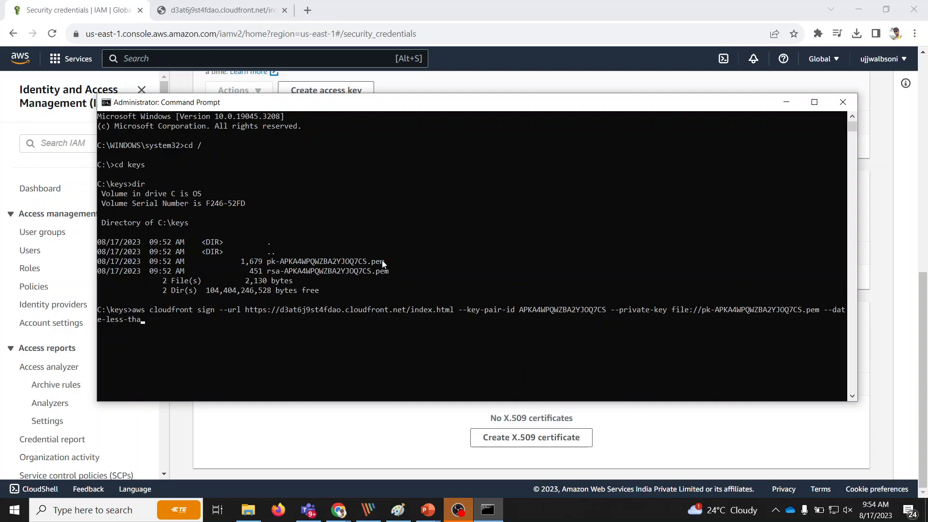
type("n")
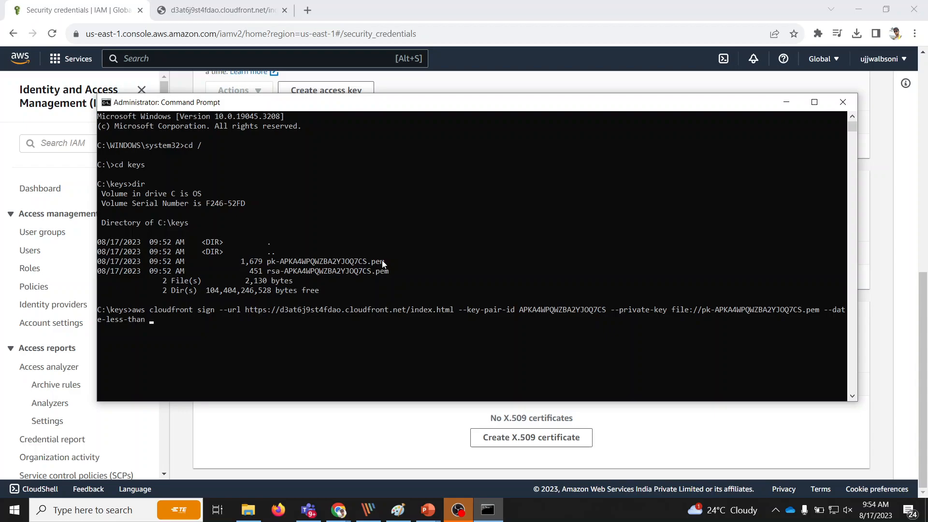
type("20")
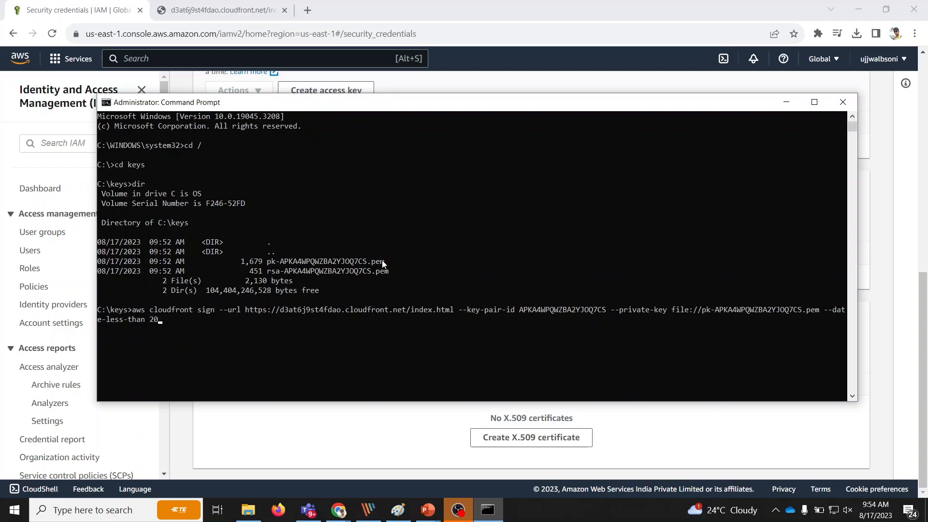
type("23")
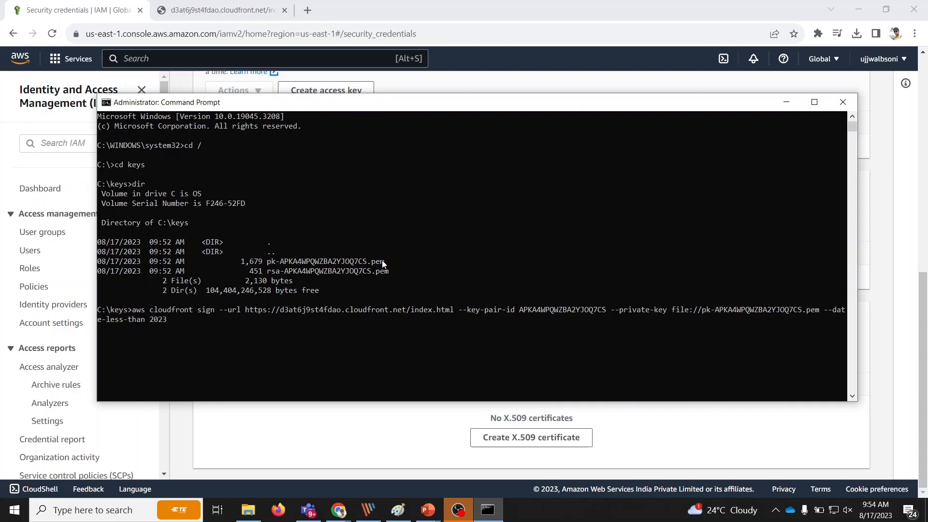
type("-")
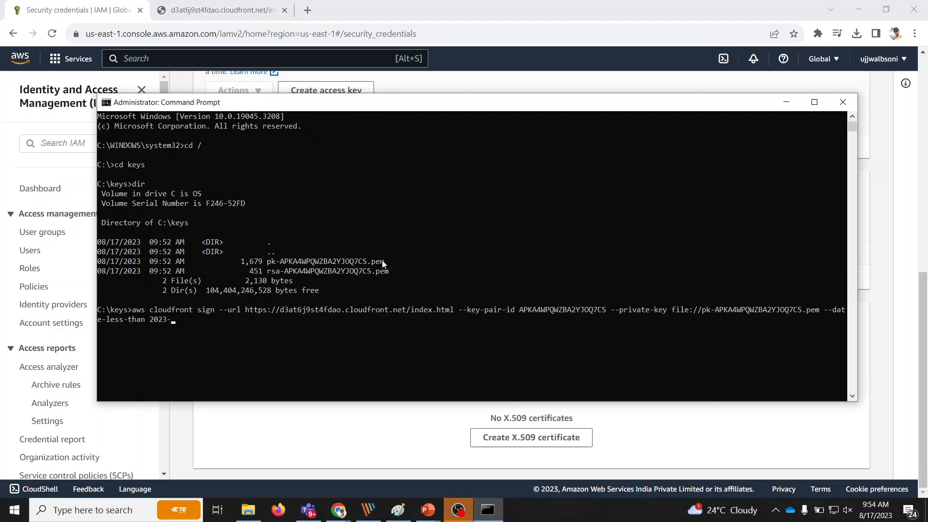
type("0")
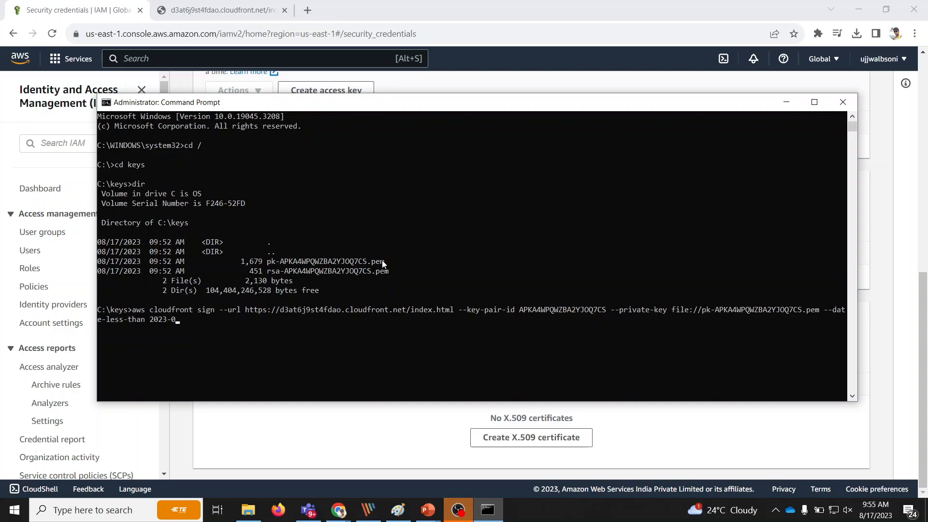
type("8-")
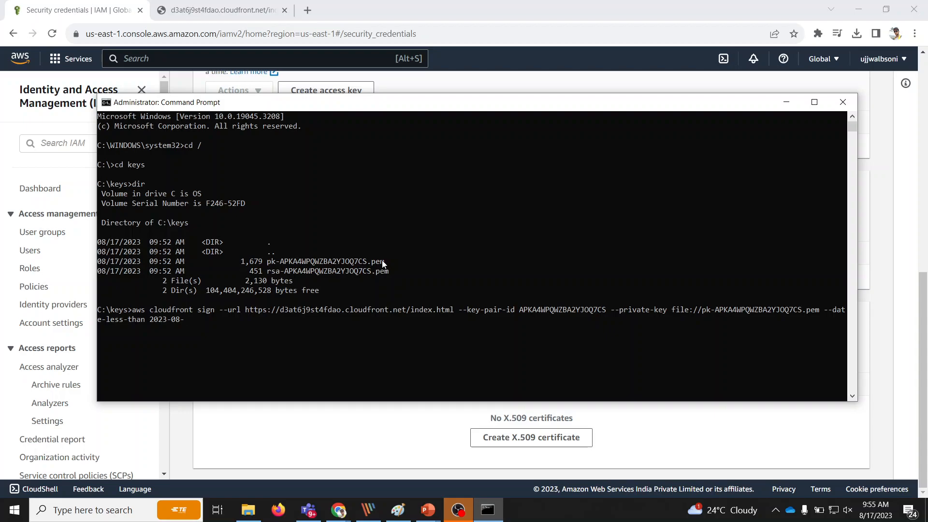
type("18")
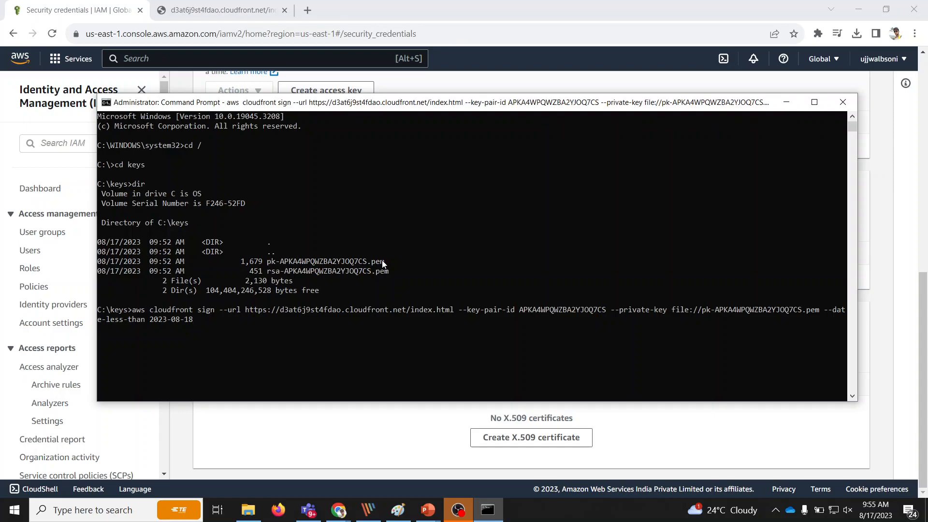
Run the signing command to print a signed index.html URL with Expires, Signature and Key-Pair-Id.
key("Return")
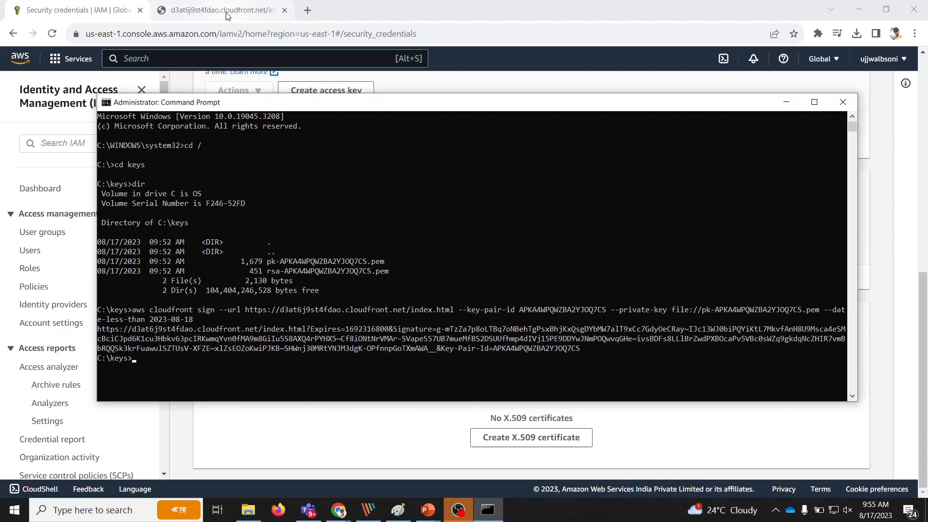
Open the signed URL in Chrome, showing 'Hello World from html bucket', then return to IAM credentials.
left_click(219, 10)
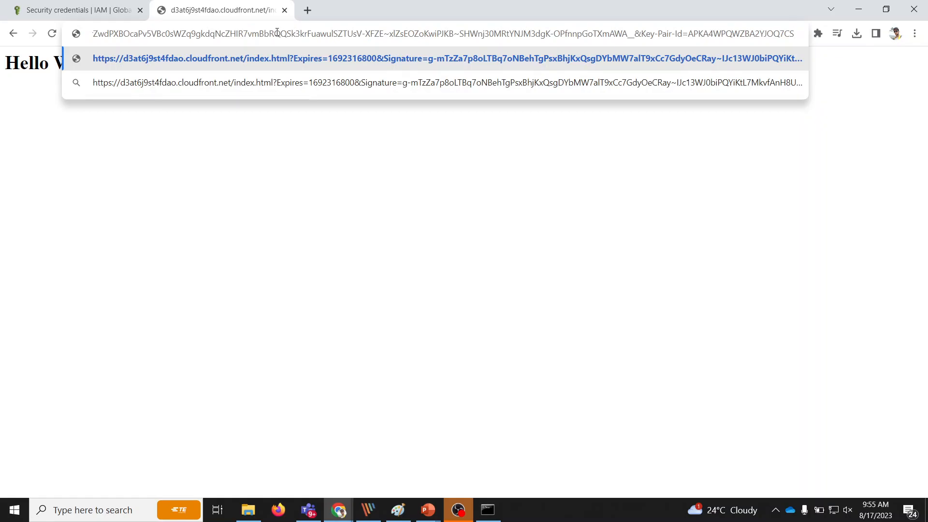
left_click(414, 59)
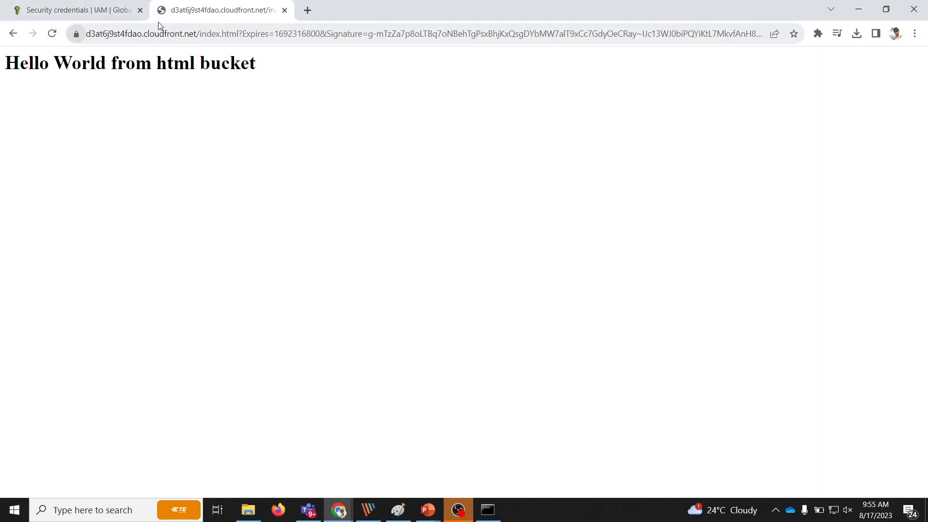
left_click(71, 10)
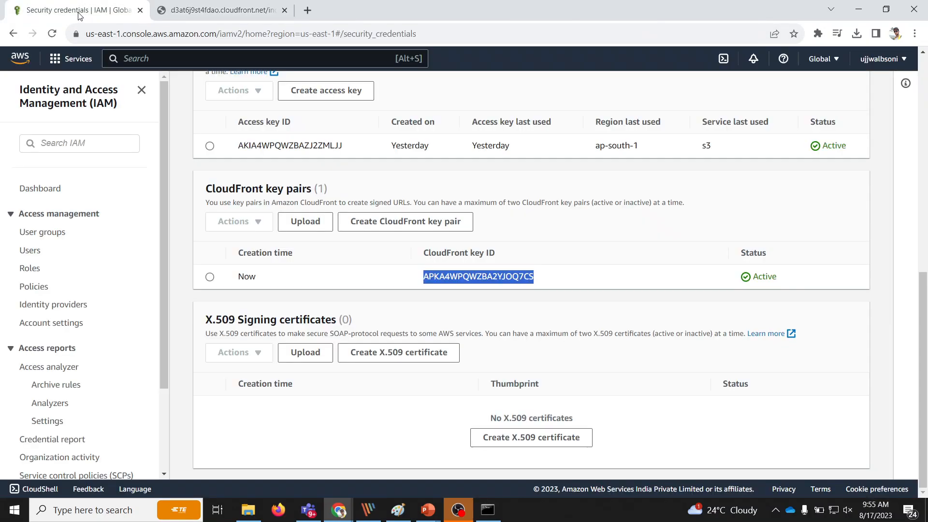
left_click(487, 509)
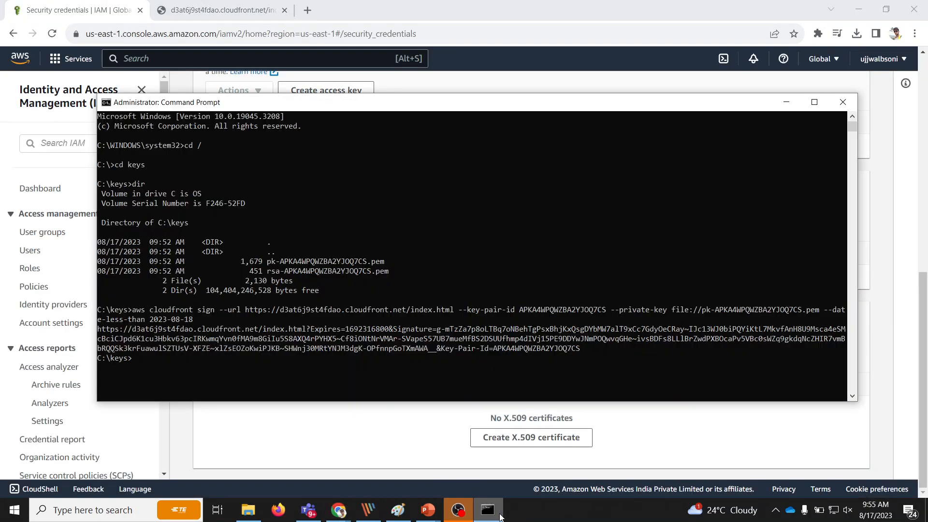
mouse_move(410, 306)
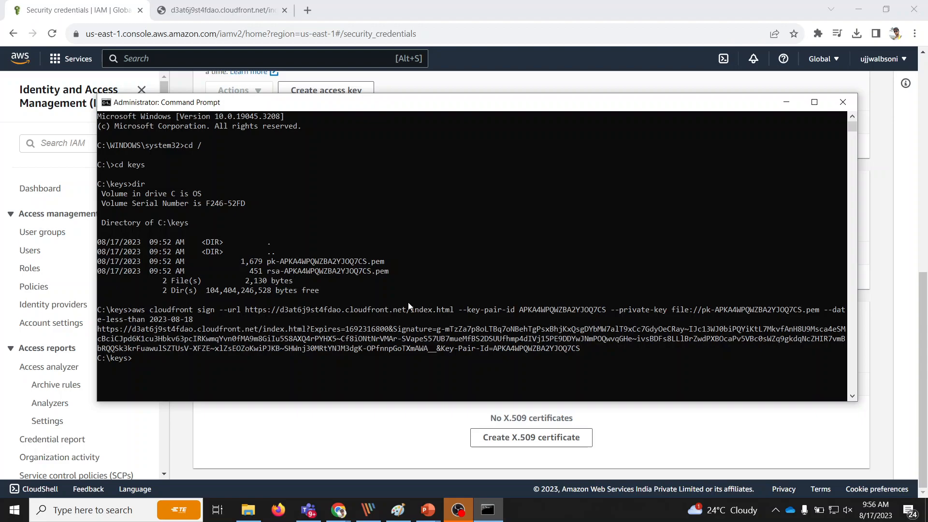
mouse_move(412, 362)
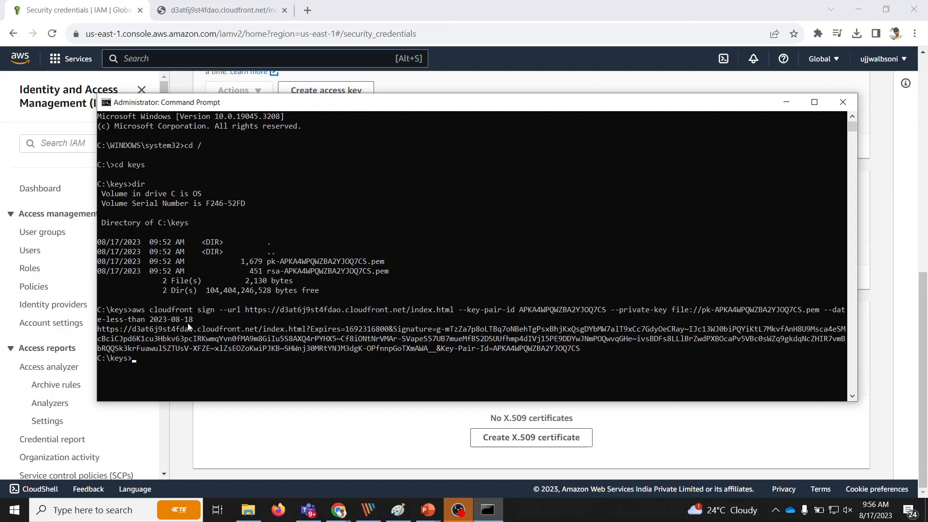
mouse_move(284, 344)
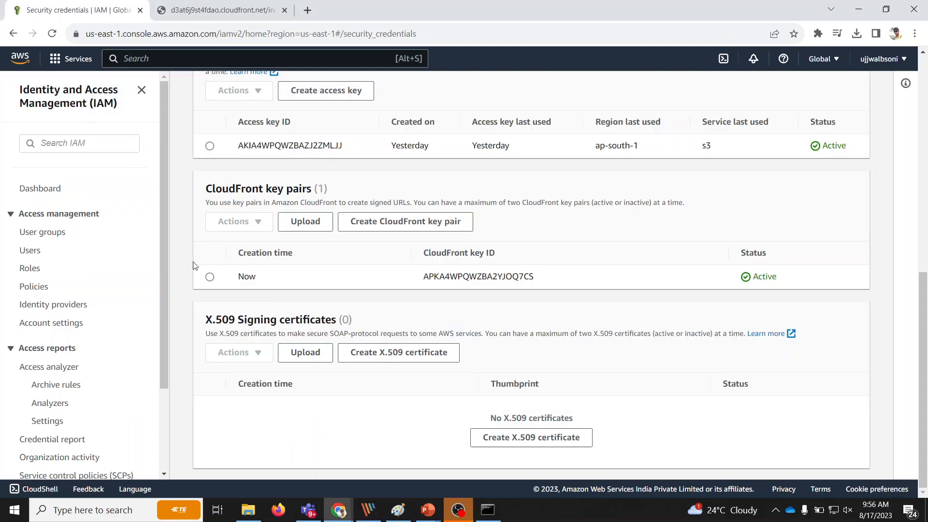
Deactivate the CloudFront key pair from the Actions menu.
left_click(209, 277)
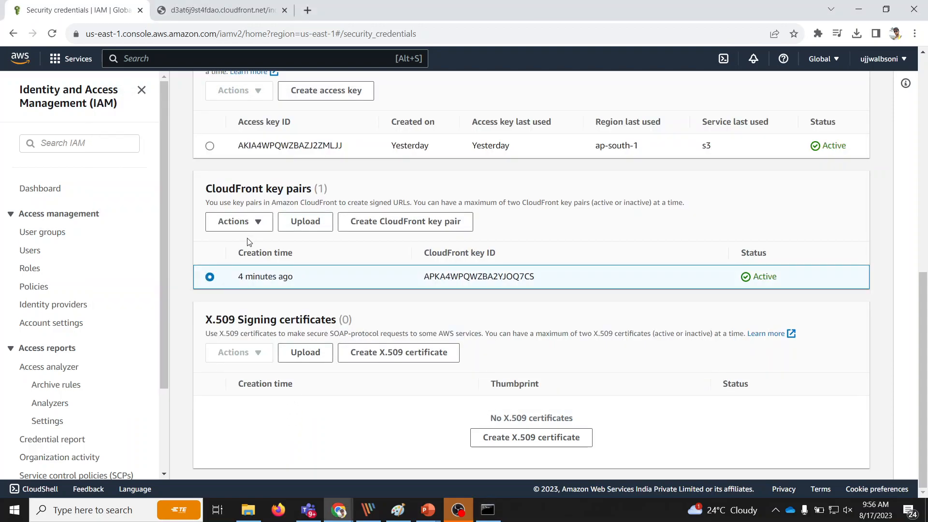
left_click(238, 222)
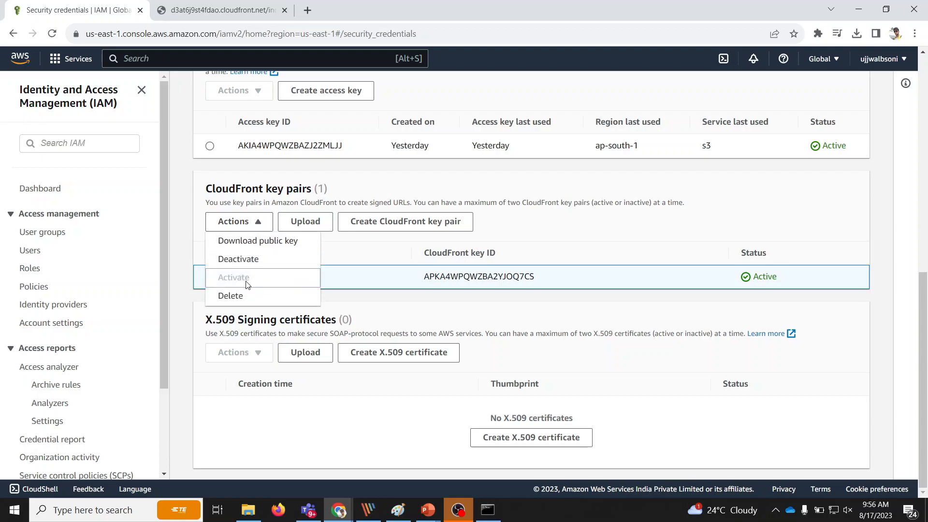
left_click(238, 259)
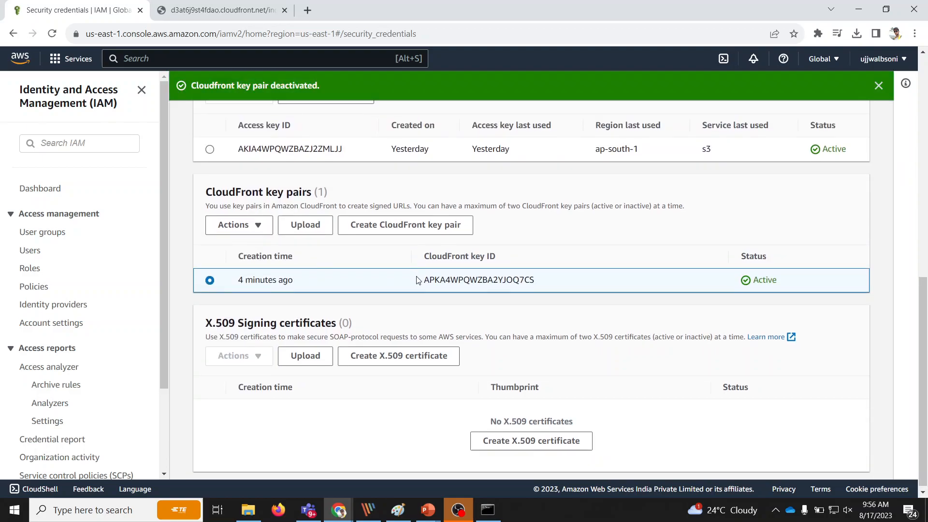
Delete the deactivated key pair, confirming with its key pair ID.
left_click(239, 224)
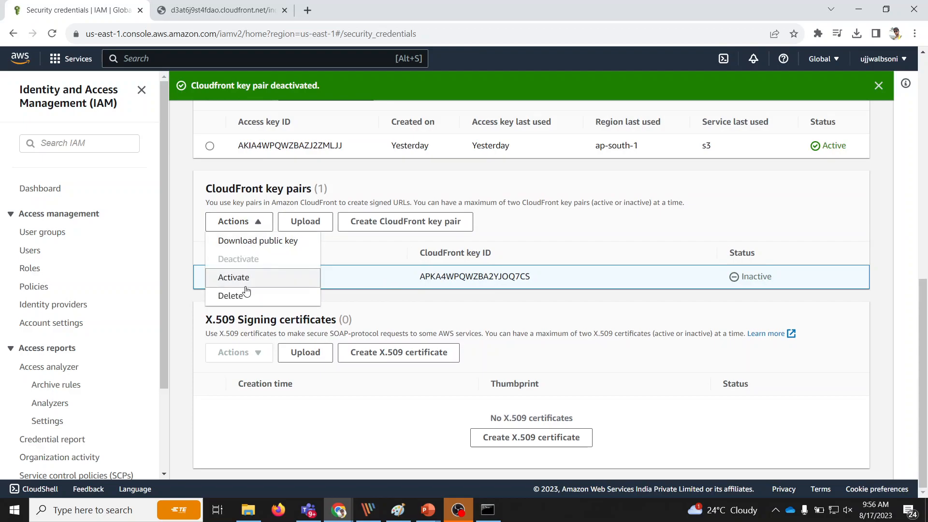
left_click(232, 295)
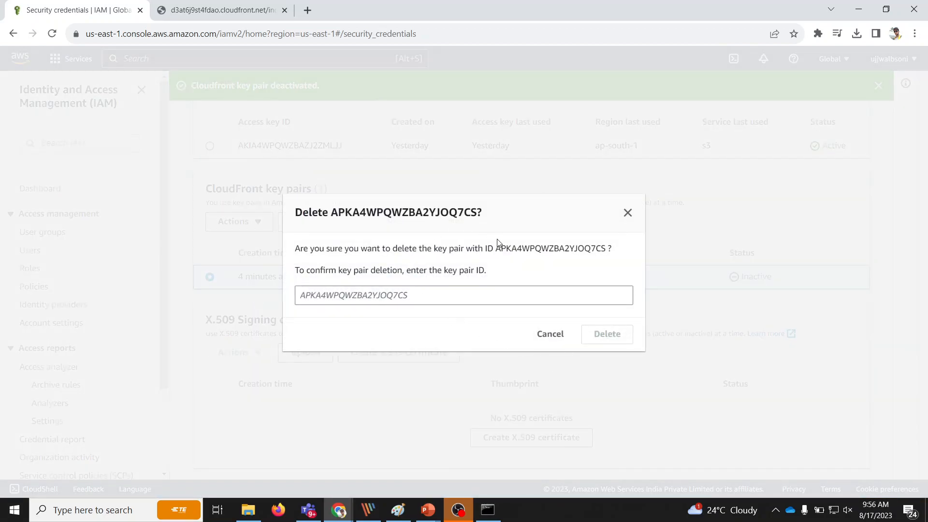
double_click(551, 248)
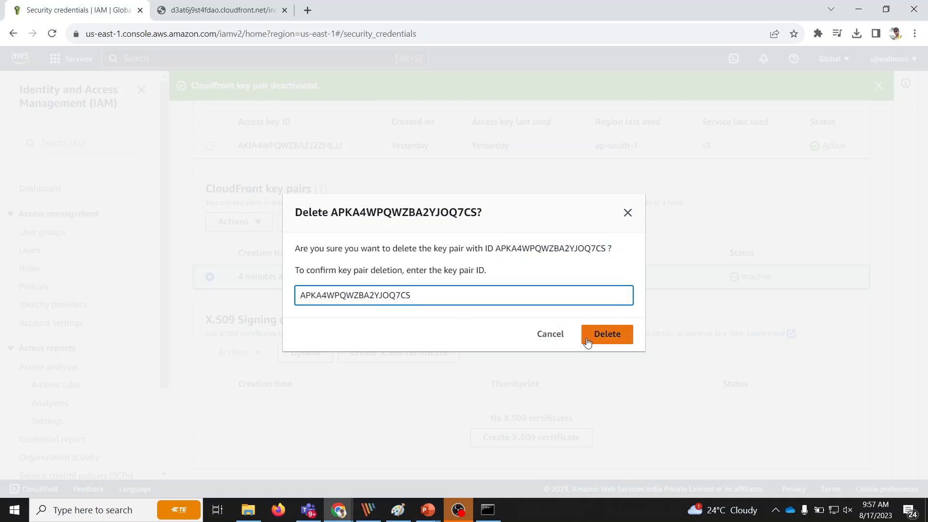
mouse_move(606, 340)
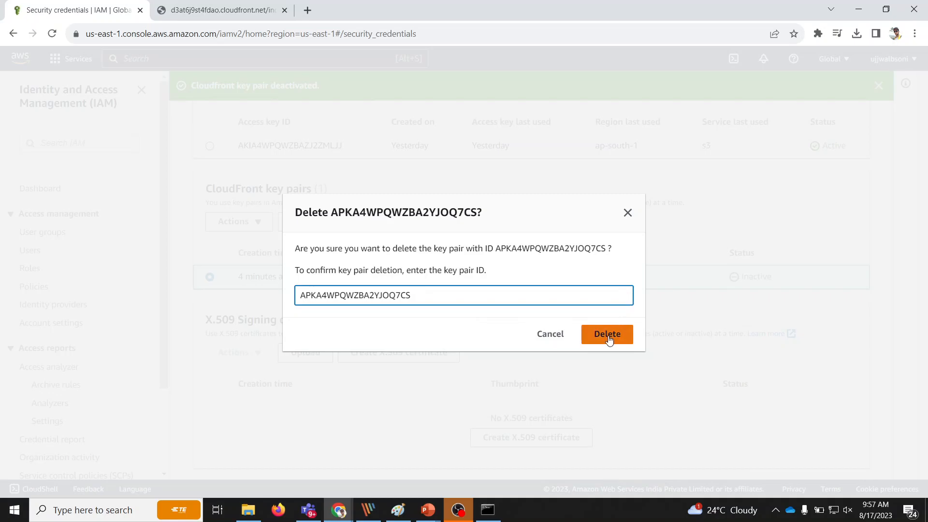
left_click(606, 334)
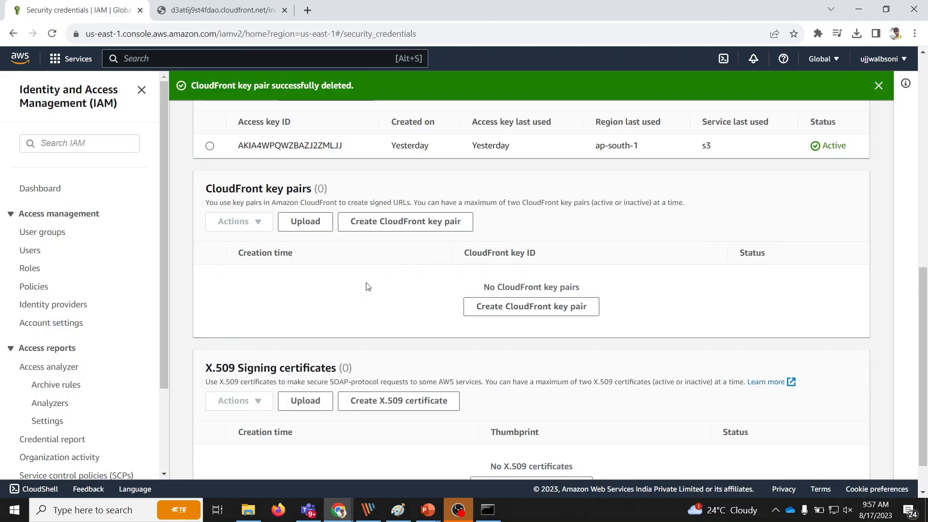
mouse_move(16, 4)
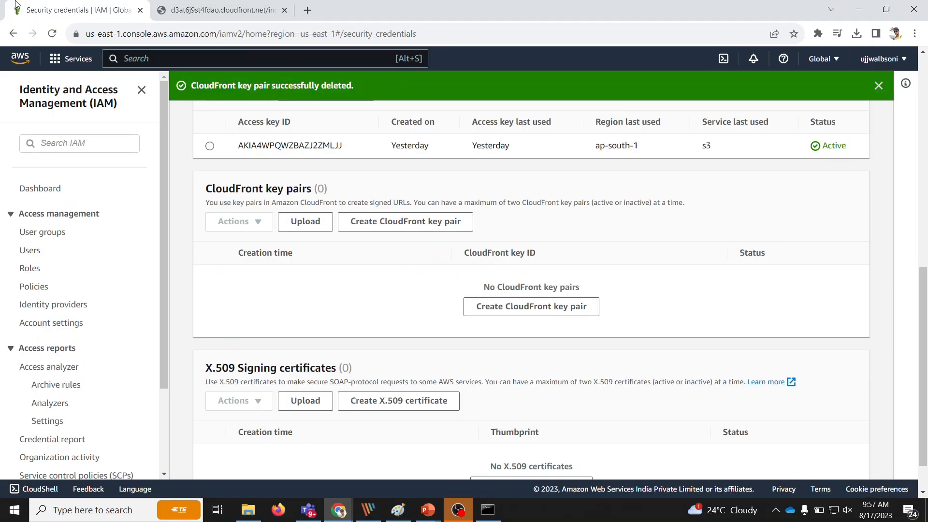
Confirm the signed CloudFront page still shows 'Hello World from html bucket', then return to IAM.
left_click(219, 11)
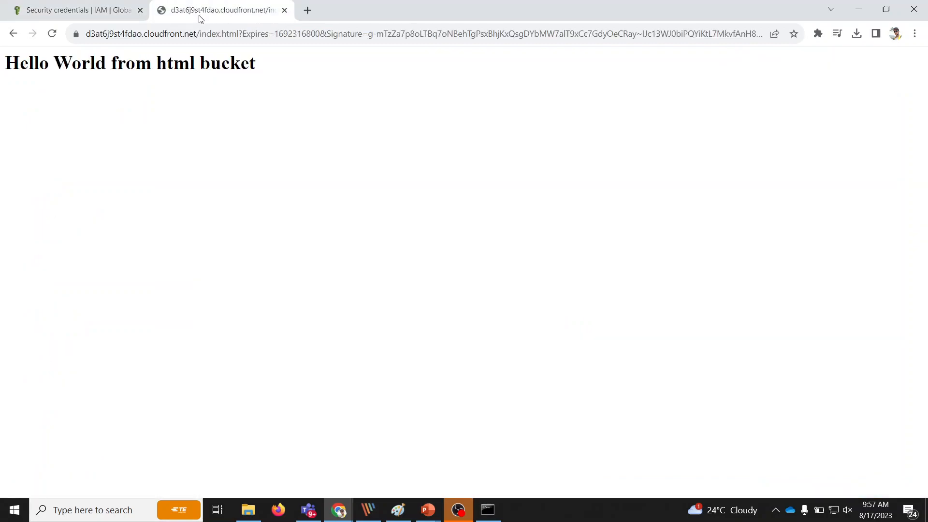
left_click(51, 33)
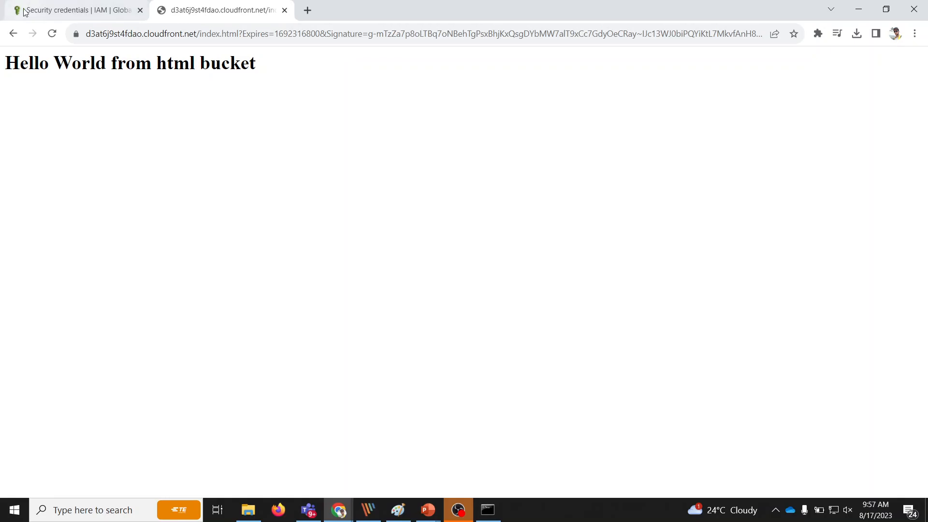
left_click(71, 10)
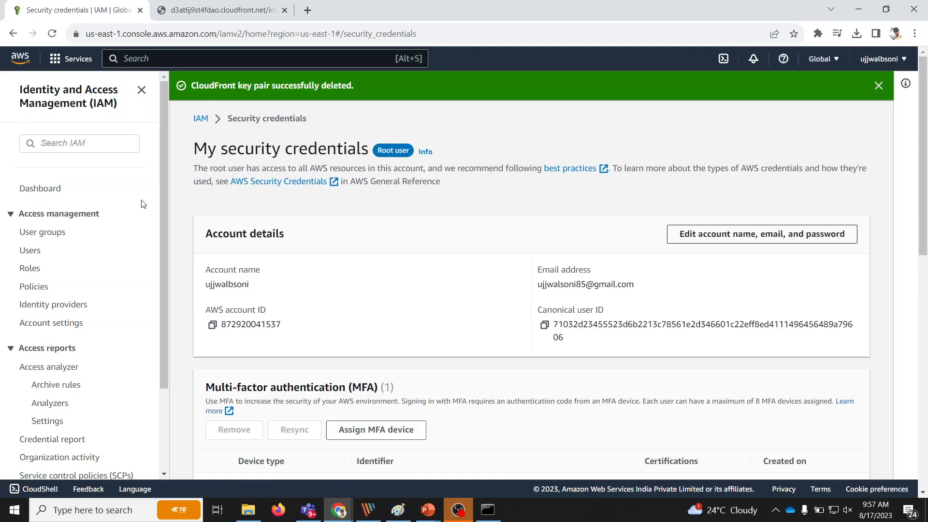
Scroll the IAM credentials page, enter 'cloud WAN', and bring the signed-URL Command Prompt forward.
scroll("down", 3)
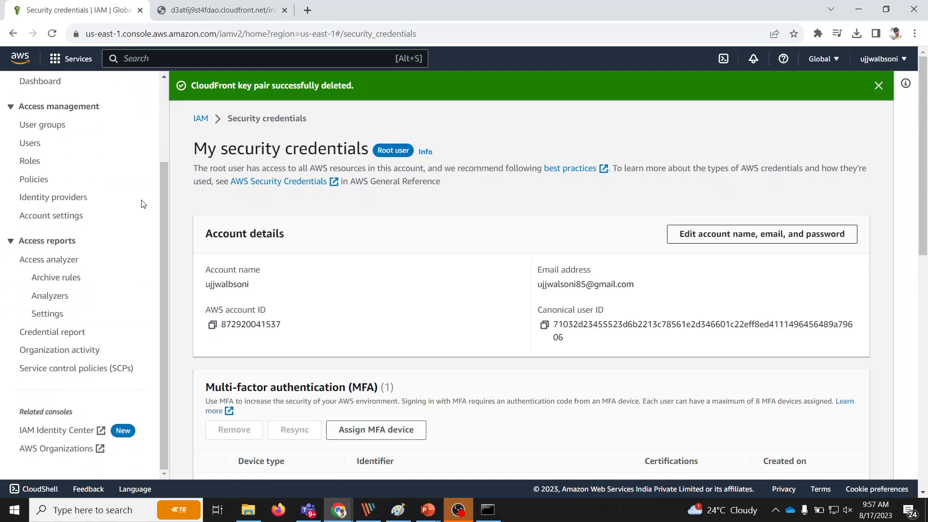
mouse_move(119, 251)
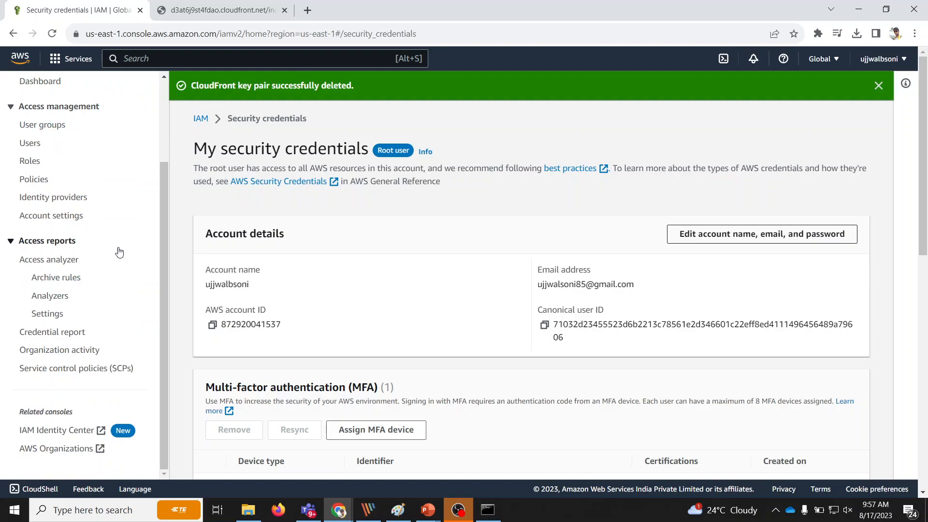
mouse_move(116, 182)
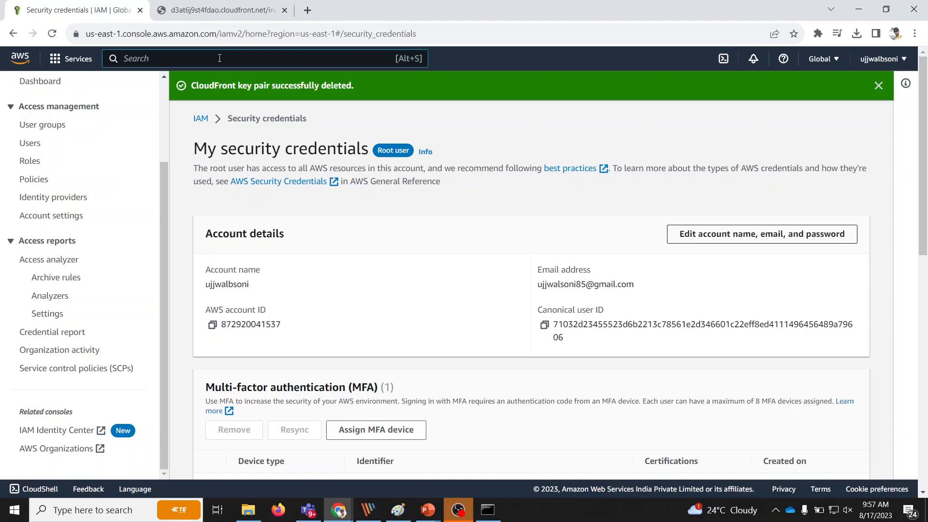
type("cloud WAN")
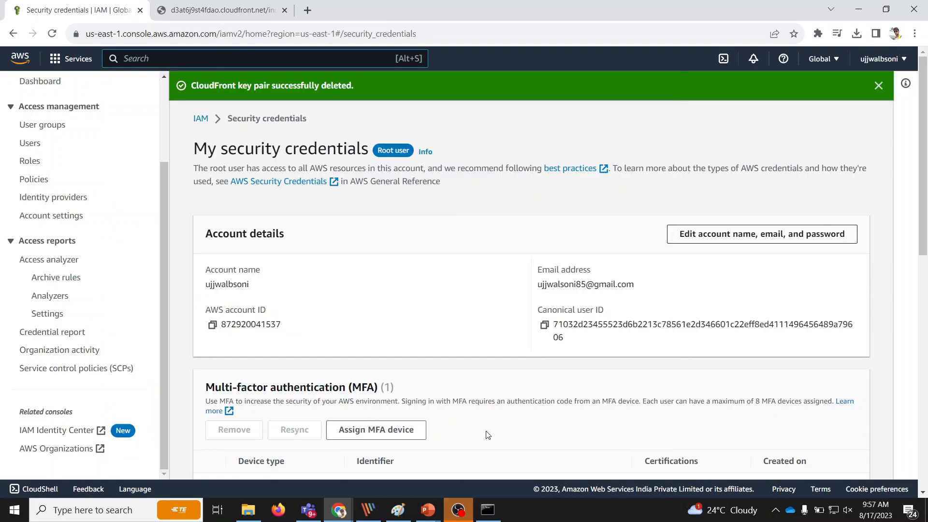
left_click(487, 510)
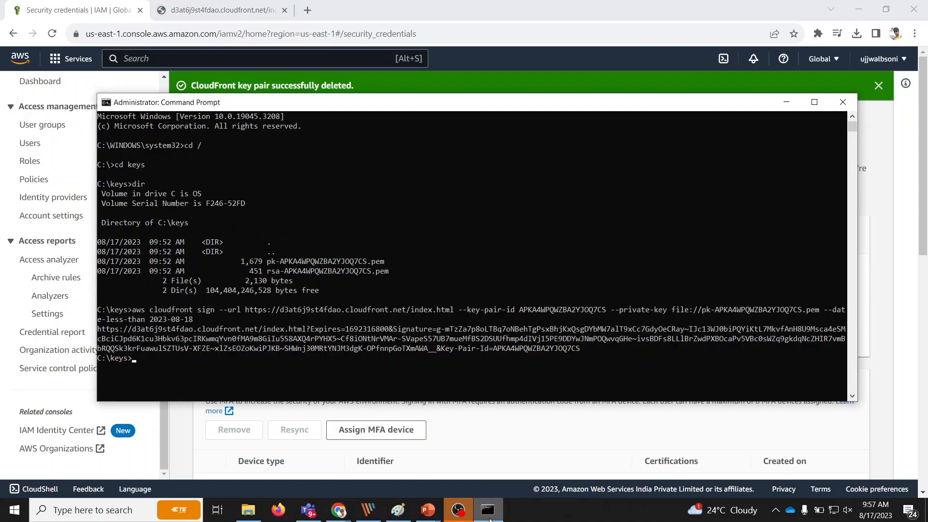